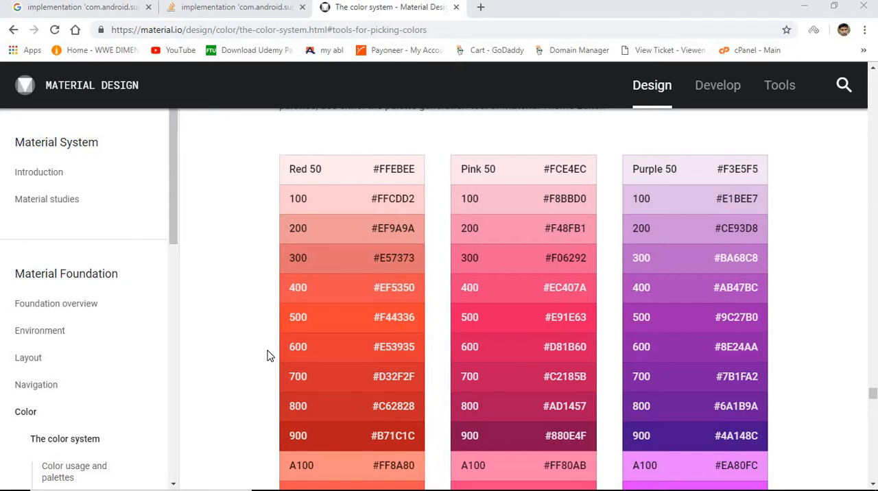
{"action": "mouse_move", "coordinate": [647, 456]}
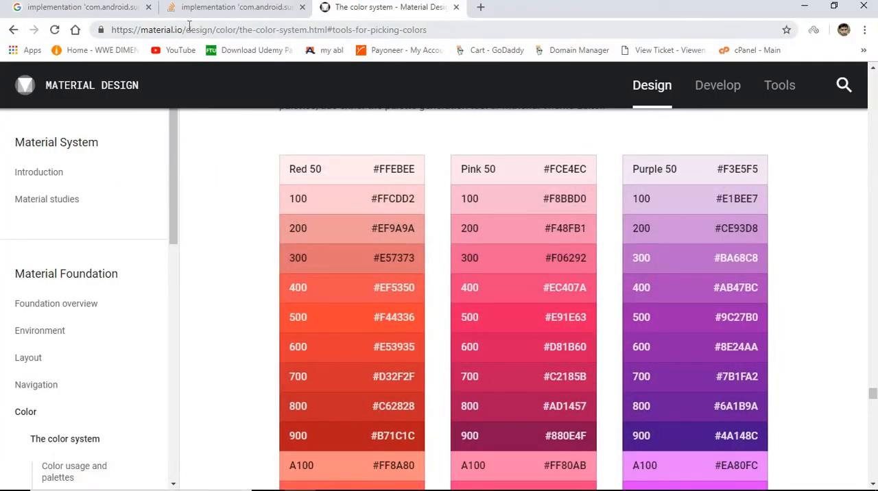
{"action": "mouse_move", "coordinate": [258, 132]}
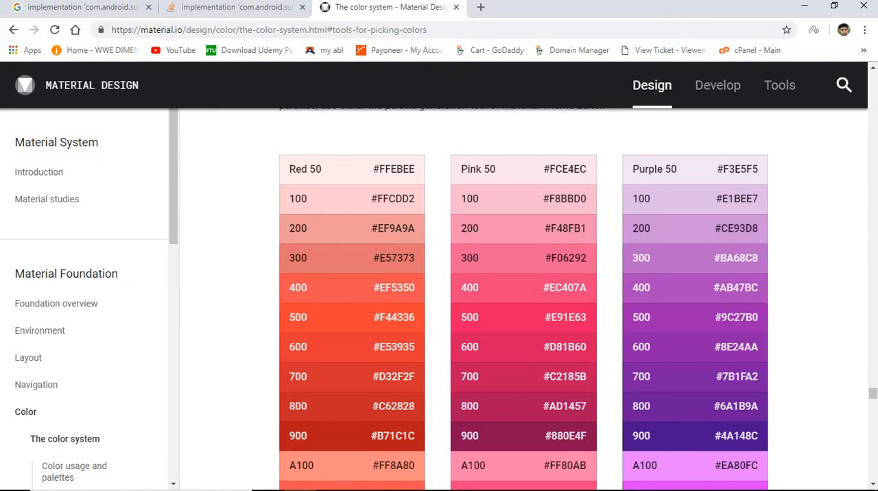
Bring Android Studio with the CustomTheme project to the front
{"action": "scroll", "scroll_direction": "down", "scroll_amount": 3}
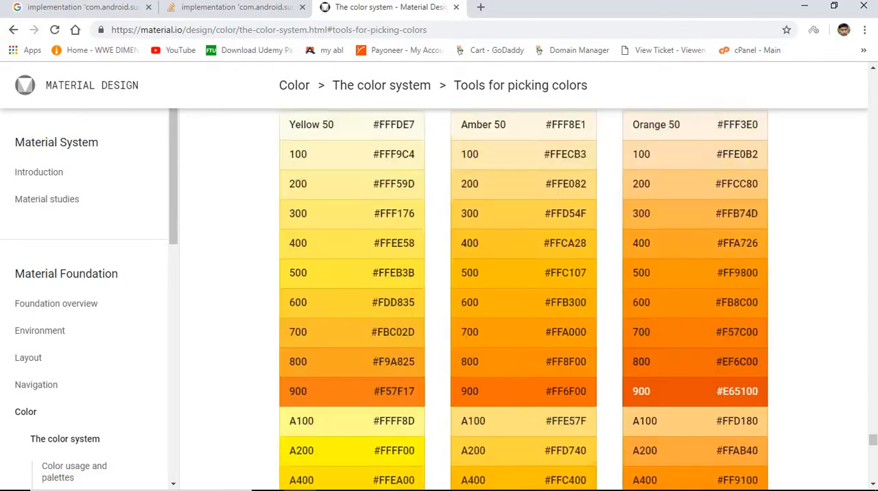
{"action": "scroll", "scroll_direction": "down", "scroll_amount": 3}
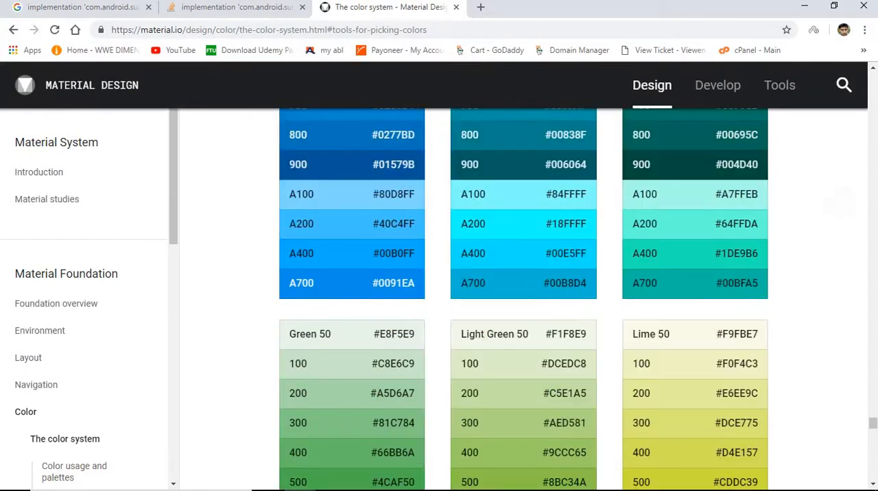
{"action": "scroll", "scroll_direction": "down", "scroll_amount": 3}
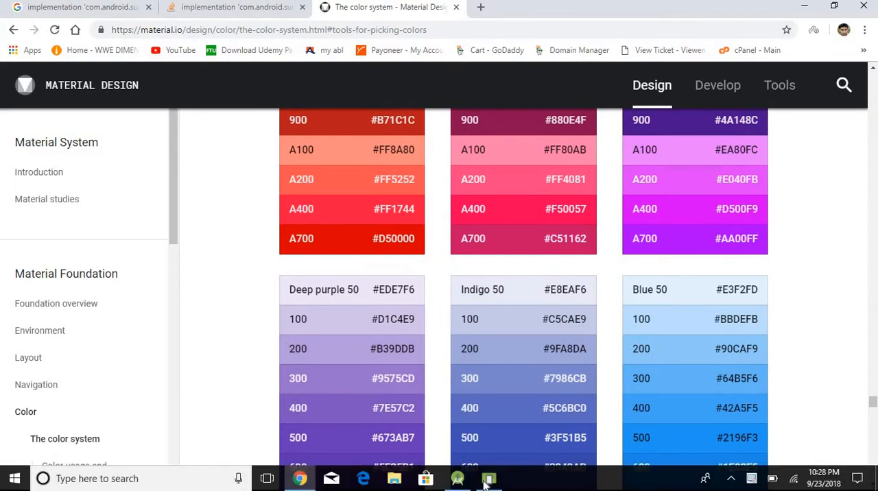
{"action": "left_click", "coordinate": [489, 478]}
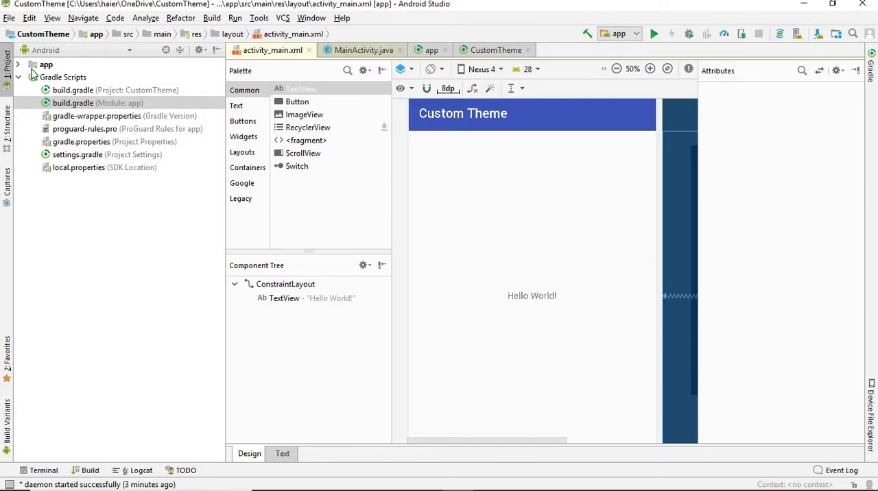
Navigate app > res > values and load styles.xml in the editor
{"action": "left_click", "coordinate": [17, 63]}
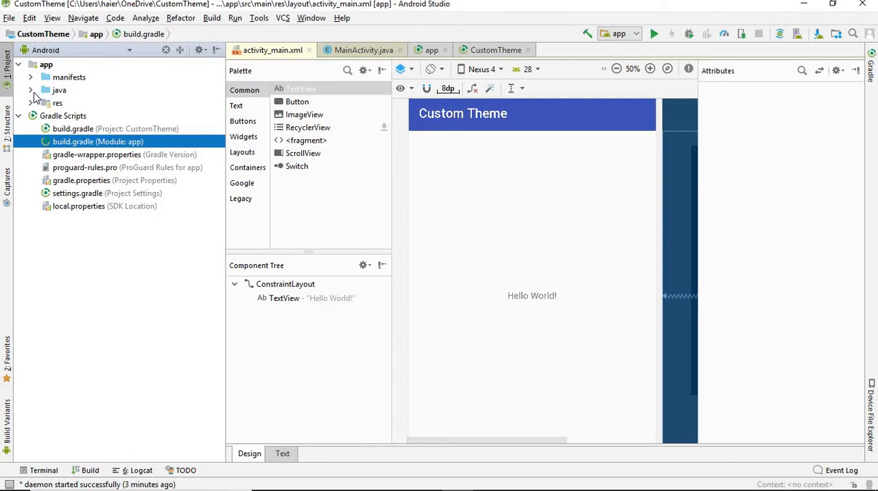
{"action": "left_click", "coordinate": [30, 102]}
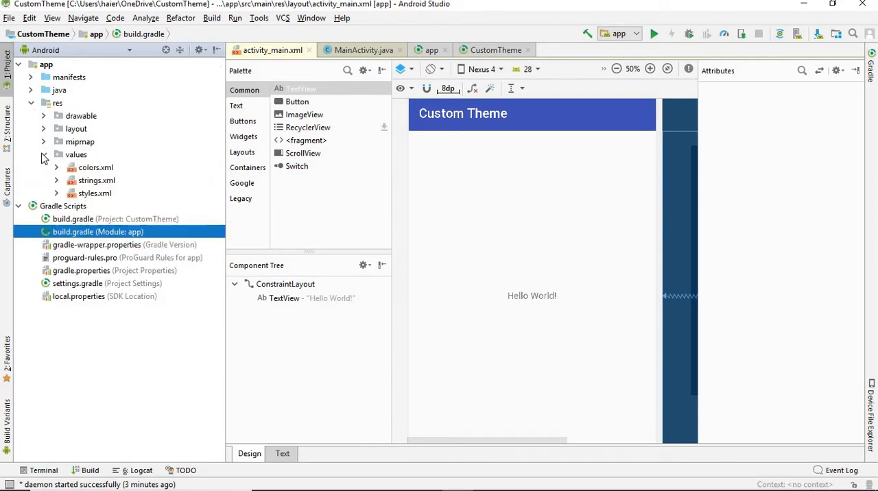
{"action": "left_click", "coordinate": [95, 194]}
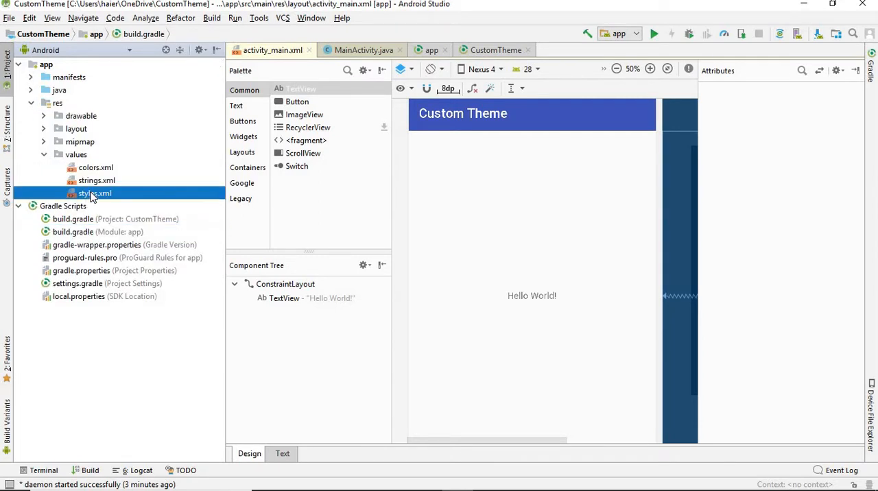
{"action": "double_click", "coordinate": [93, 192]}
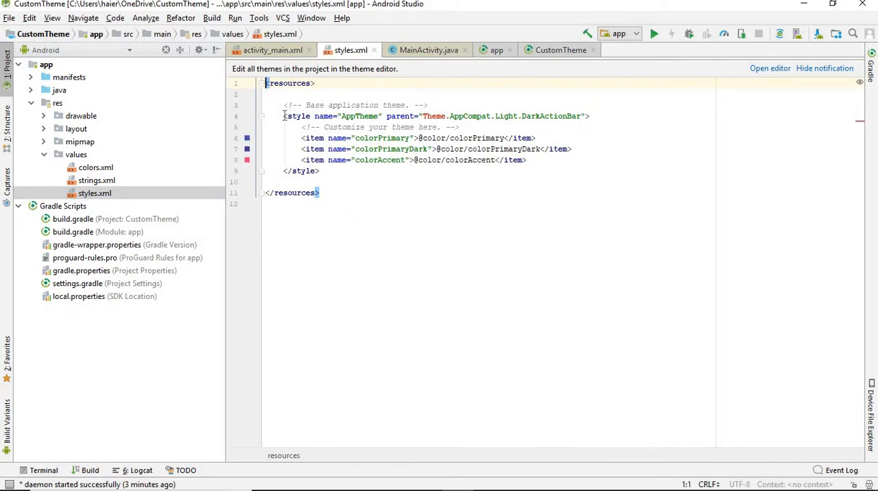
{"action": "left_click_drag", "start_coordinate": [282, 116], "coordinate": [318, 170]}
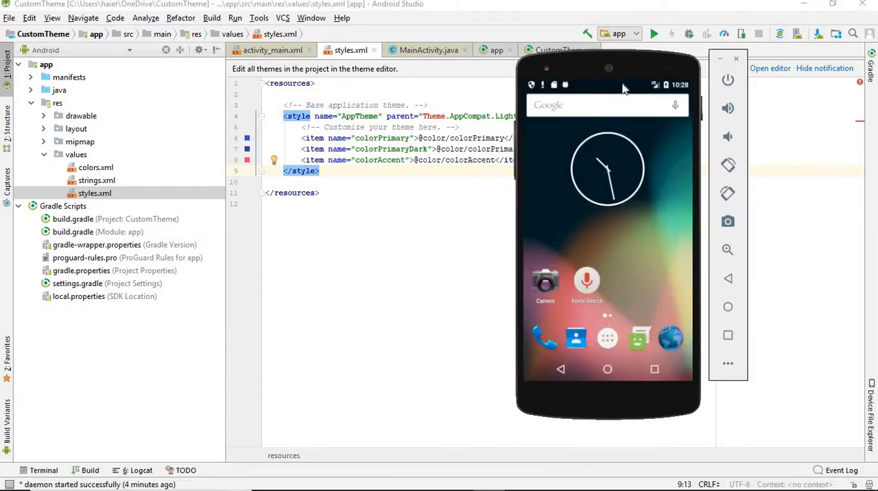
{"action": "mouse_move", "coordinate": [683, 85]}
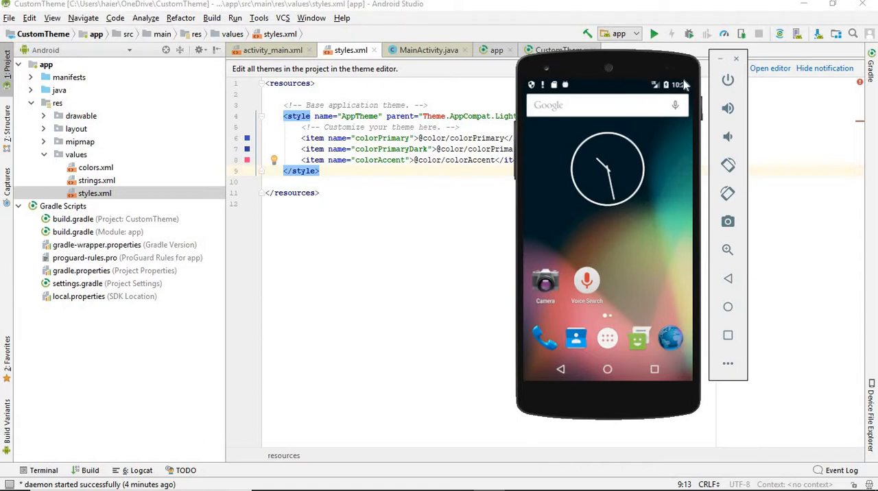
{"action": "mouse_move", "coordinate": [583, 90]}
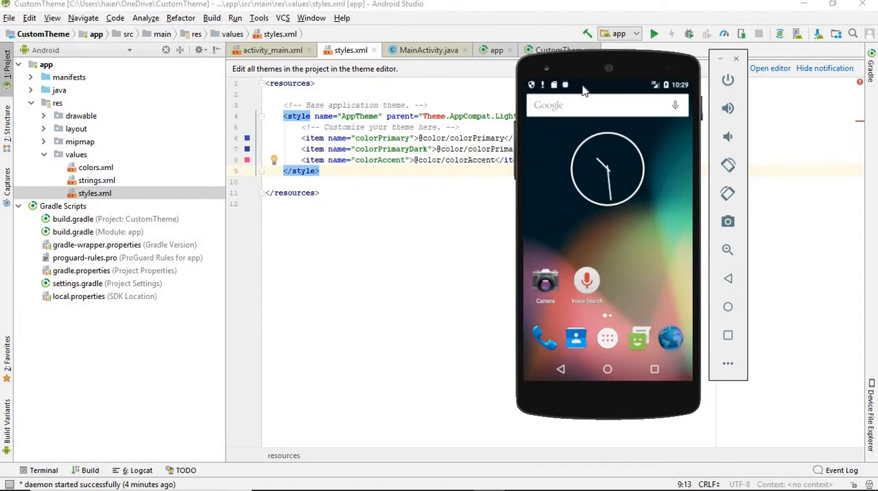
{"action": "left_click_drag", "start_coordinate": [606, 85], "coordinate": [606, 137]}
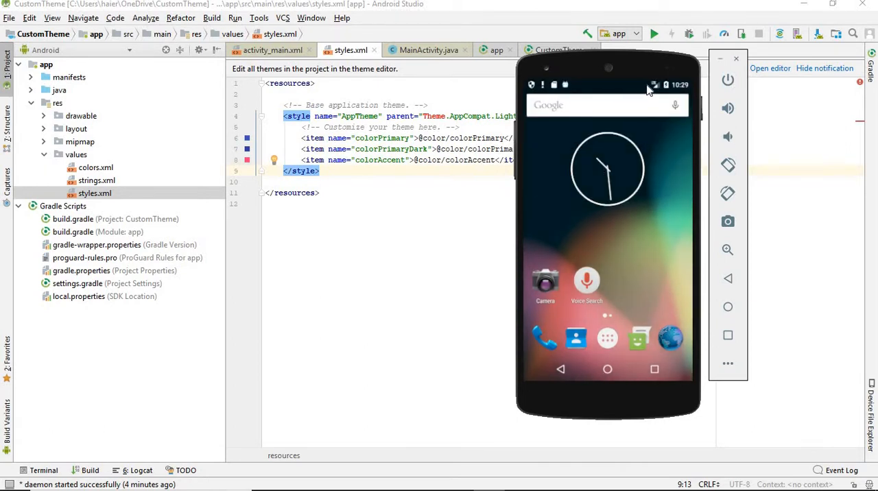
{"action": "mouse_move", "coordinate": [596, 88]}
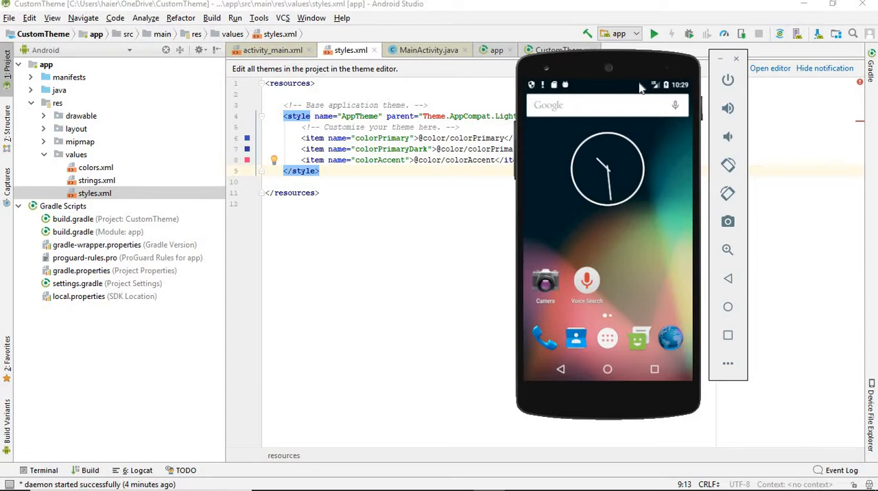
{"action": "mouse_move", "coordinate": [628, 90]}
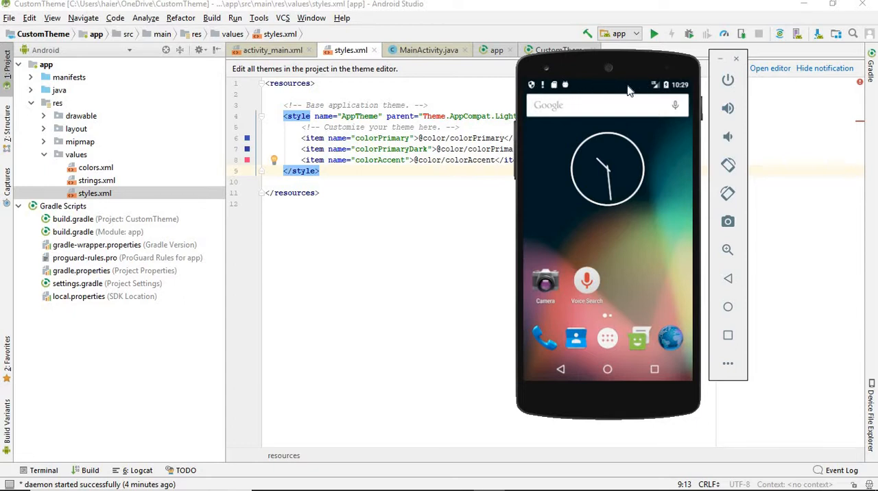
{"action": "mouse_move", "coordinate": [602, 351]}
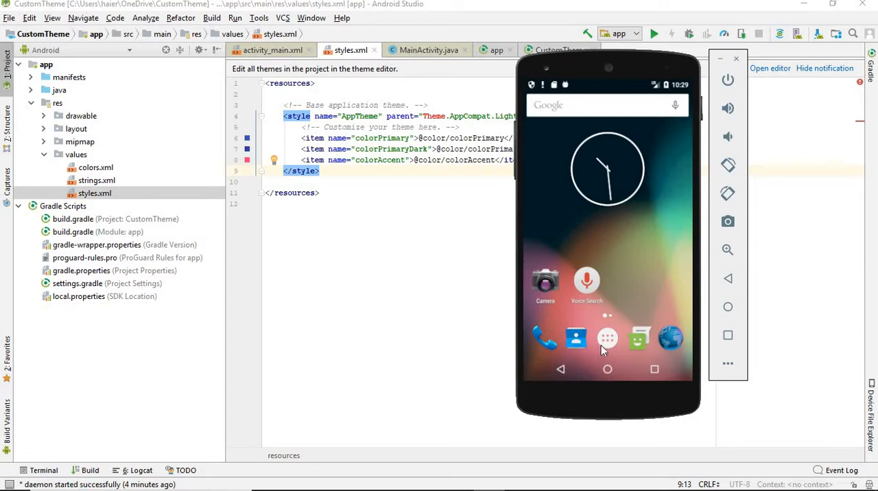
{"action": "left_click", "coordinate": [606, 337]}
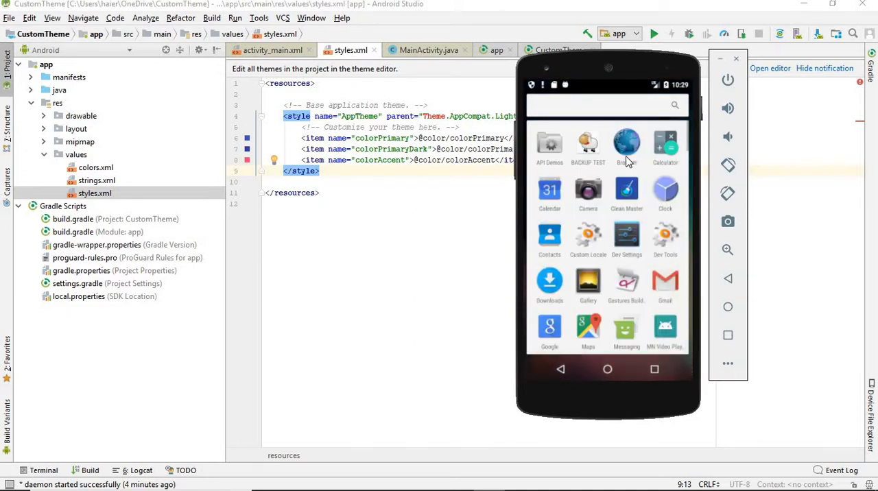
{"action": "scroll", "scroll_direction": "down", "scroll_amount": 3}
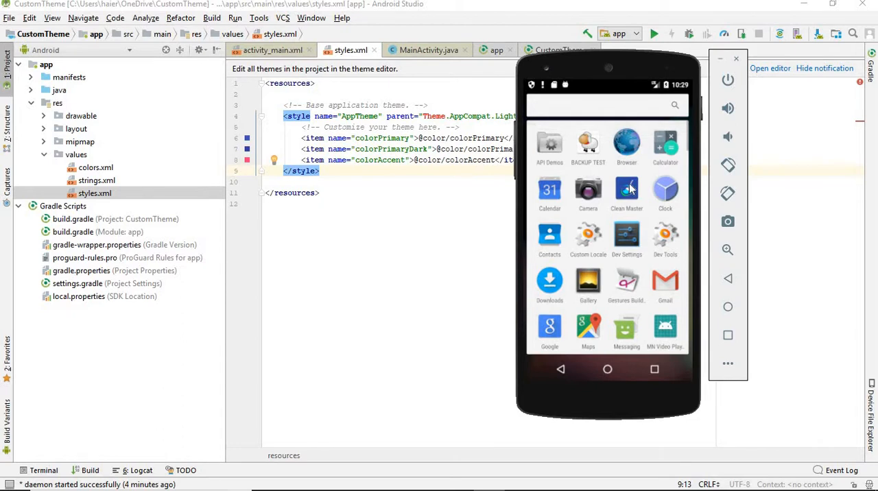
{"action": "left_click", "coordinate": [625, 192]}
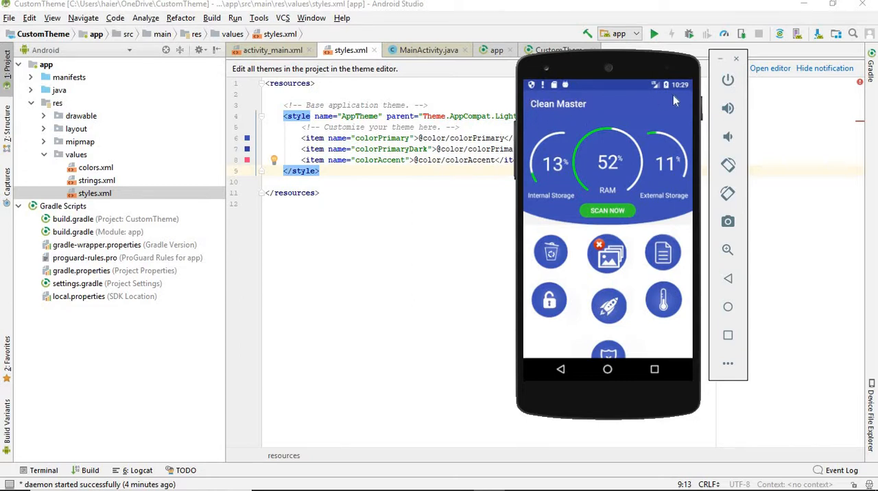
{"action": "mouse_move", "coordinate": [718, 63]}
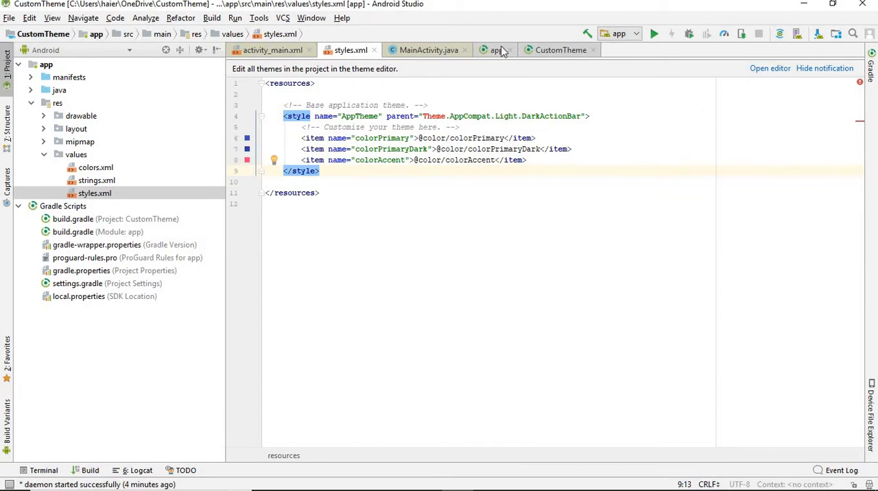
{"action": "left_click", "coordinate": [497, 49]}
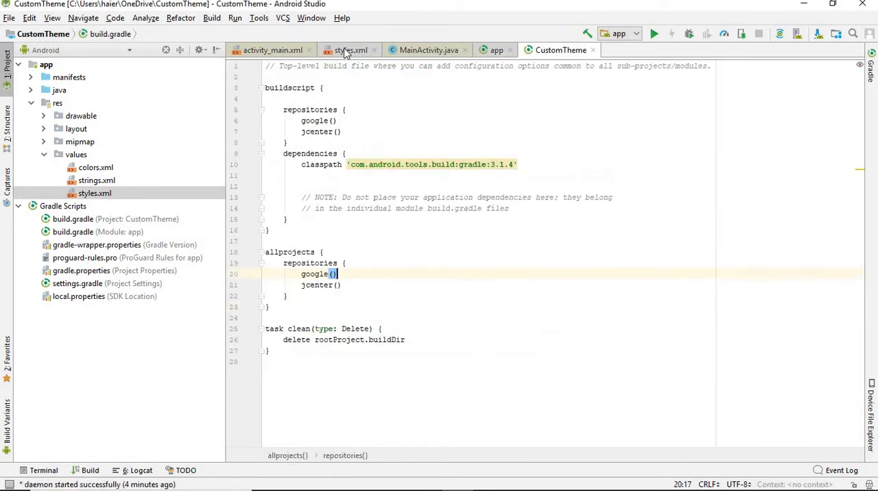
{"action": "left_click", "coordinate": [428, 50]}
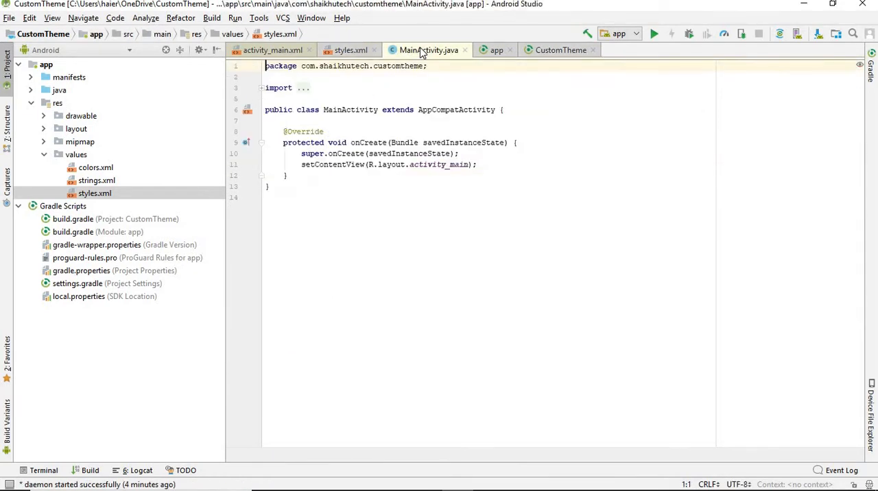
{"action": "left_click", "coordinate": [273, 49]}
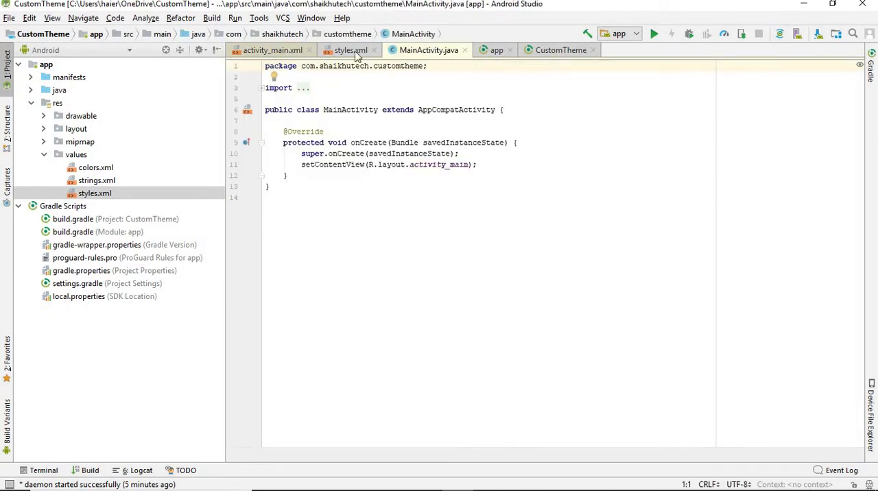
{"action": "left_click", "coordinate": [350, 49]}
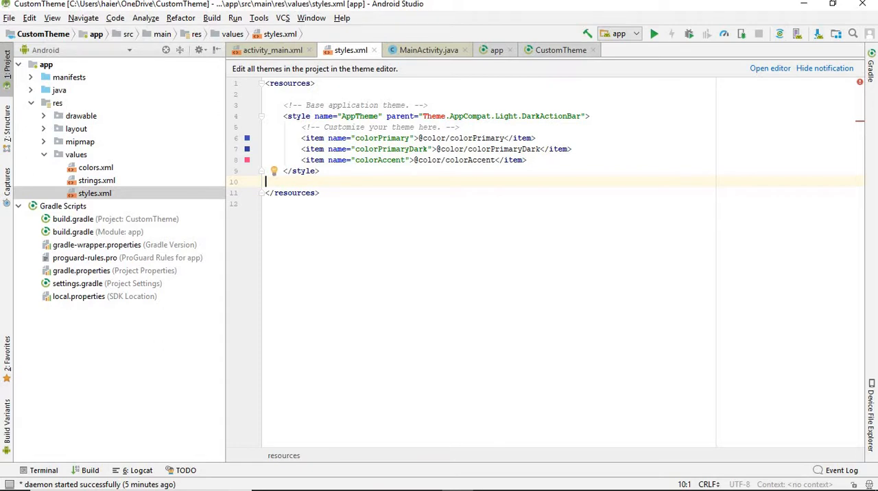
Write <style name="CustomThem" parent=" below the AppTheme style
{"action": "type", "text": "<s"}
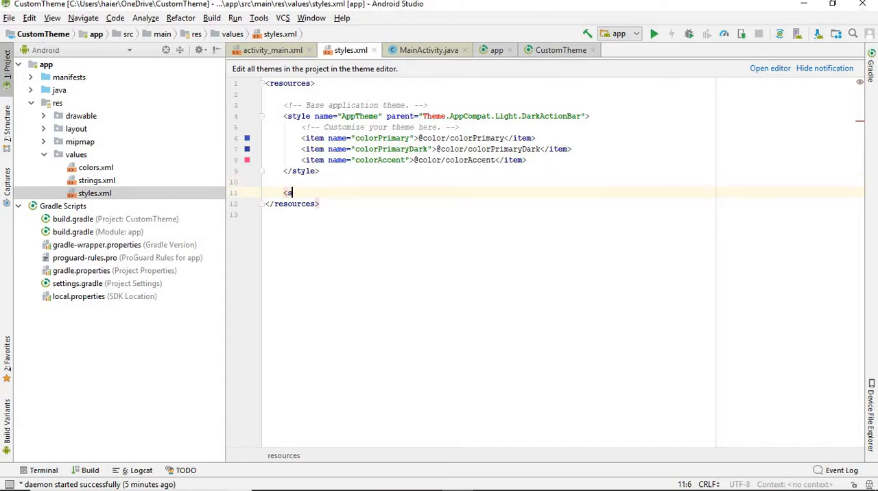
{"action": "type", "text": "tyle"}
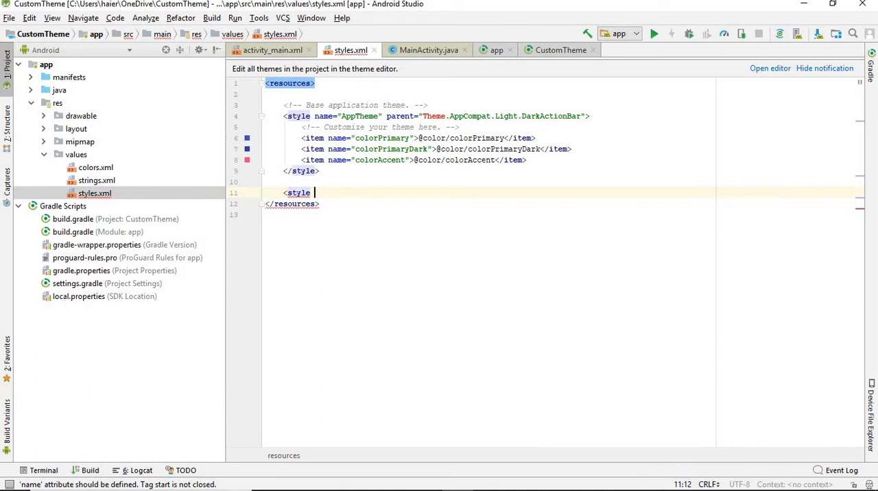
{"action": "type", "text": "name=\""}
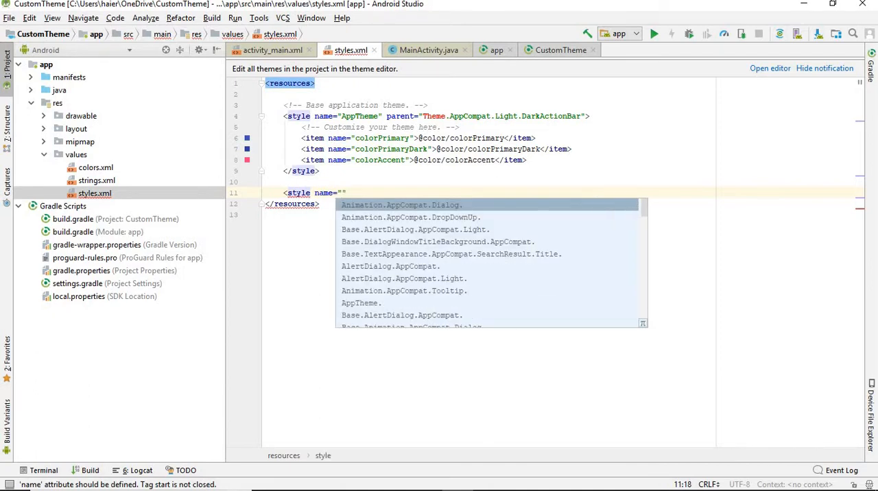
{"action": "type", "text": "CustomTheme"}
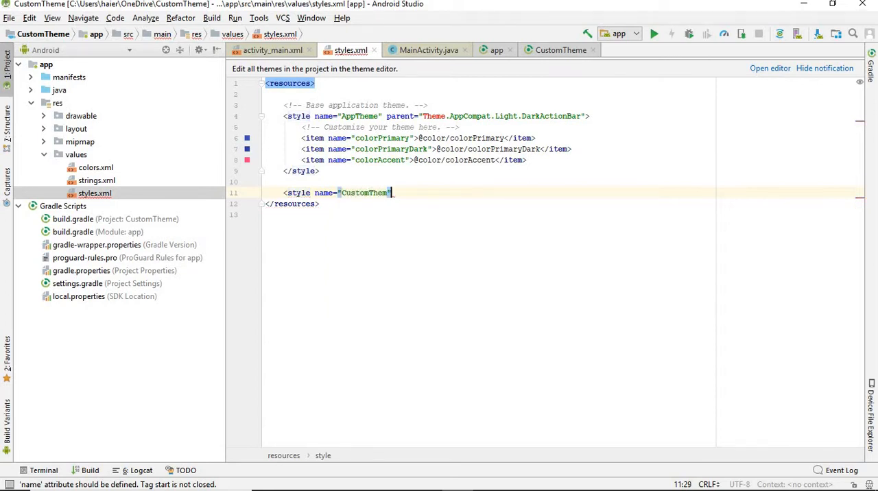
{"action": "type", "text": "parent=\""}
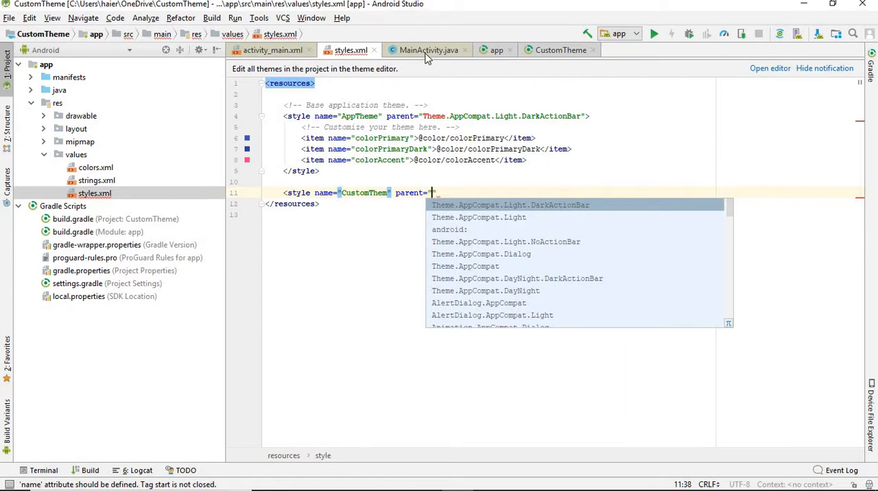
Give CustomThem the parent Theme.AppCompat.Light.DarkActionBar and close the style tag
{"action": "left_click", "coordinate": [428, 49]}
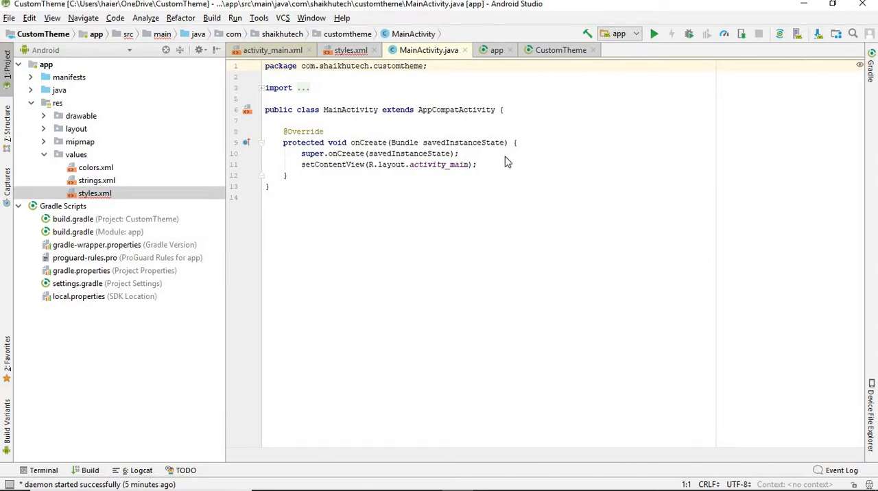
{"action": "left_click", "coordinate": [271, 50]}
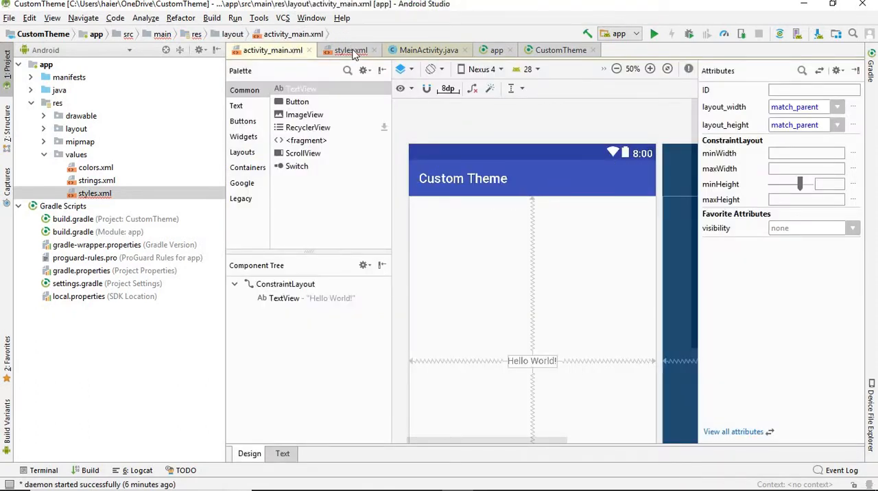
{"action": "left_click", "coordinate": [350, 50]}
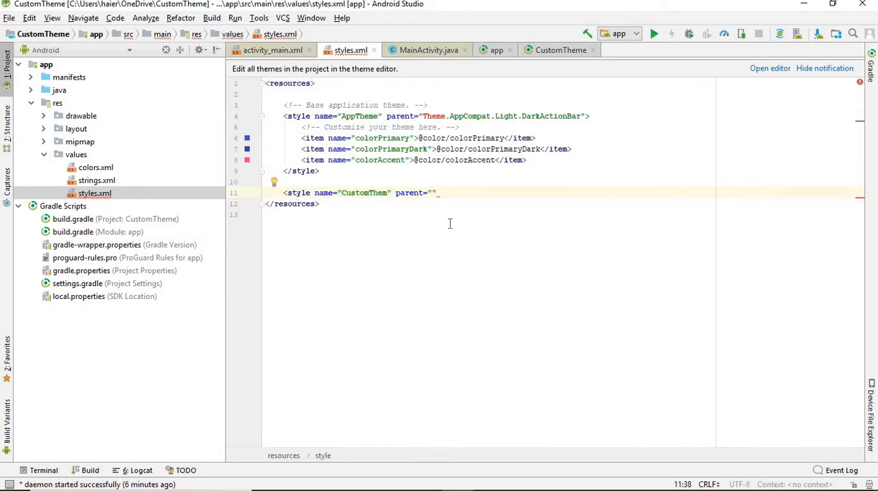
{"action": "type", "text": "Th"}
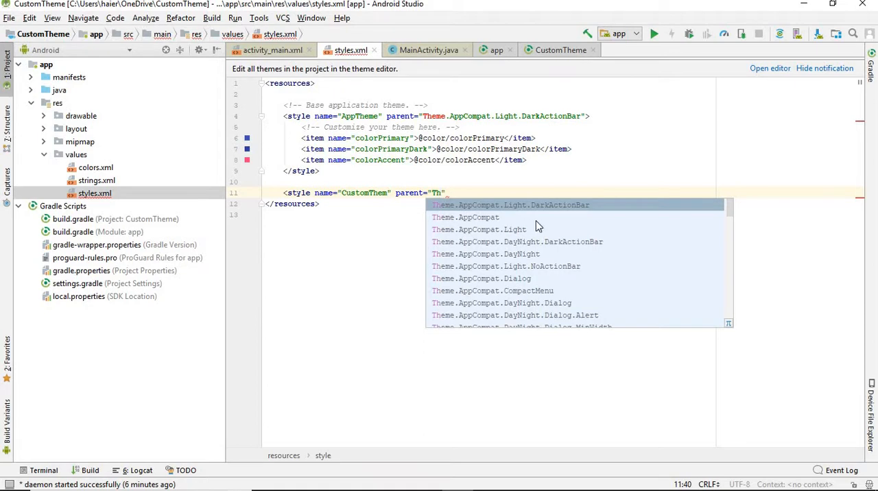
{"action": "mouse_move", "coordinate": [593, 212]}
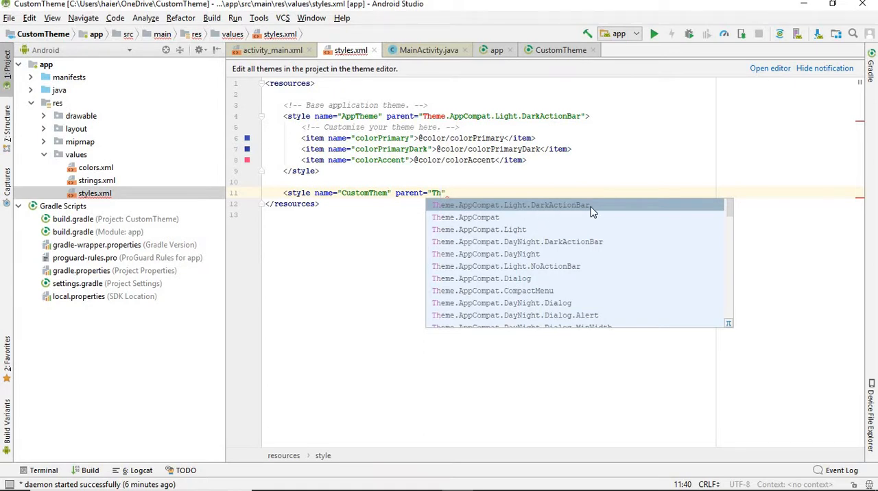
{"action": "mouse_move", "coordinate": [559, 208]}
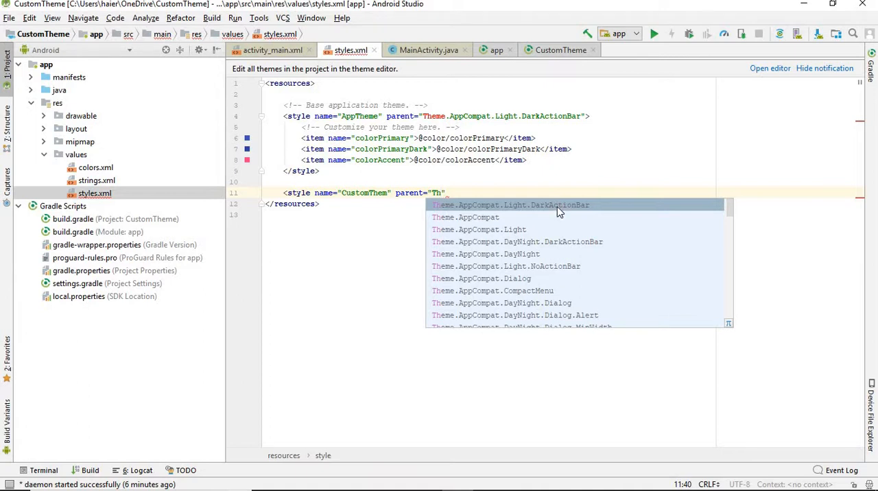
{"action": "left_click", "coordinate": [515, 205]}
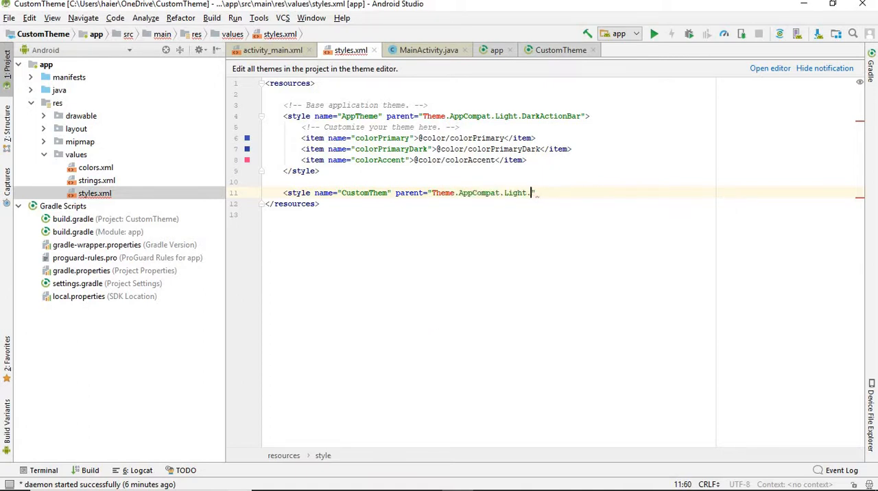
{"action": "type", "text": "No"}
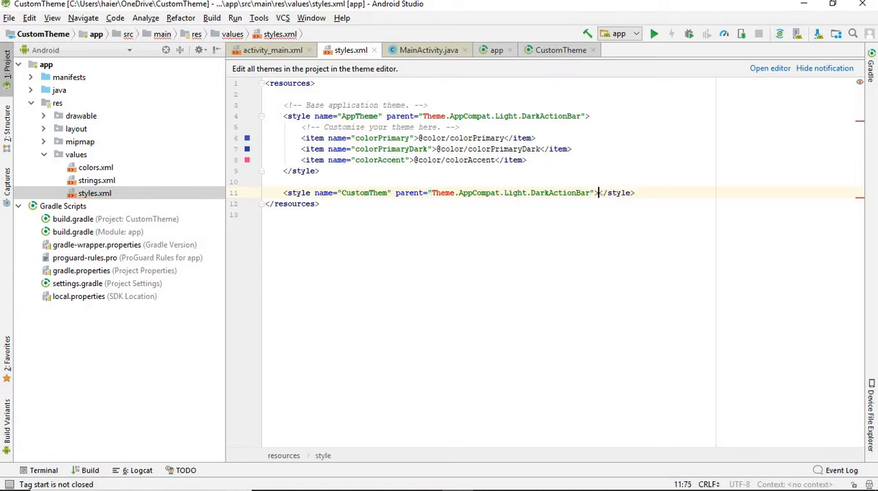
Add a new line in CustomThem and look at AppTheme's colorPrimary item as a model
{"action": "key", "text": "enter"}
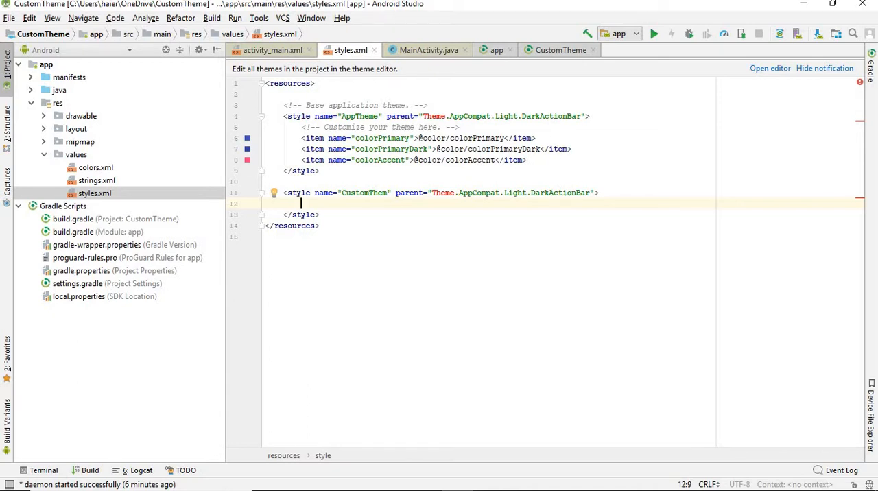
{"action": "double_click", "coordinate": [392, 138]}
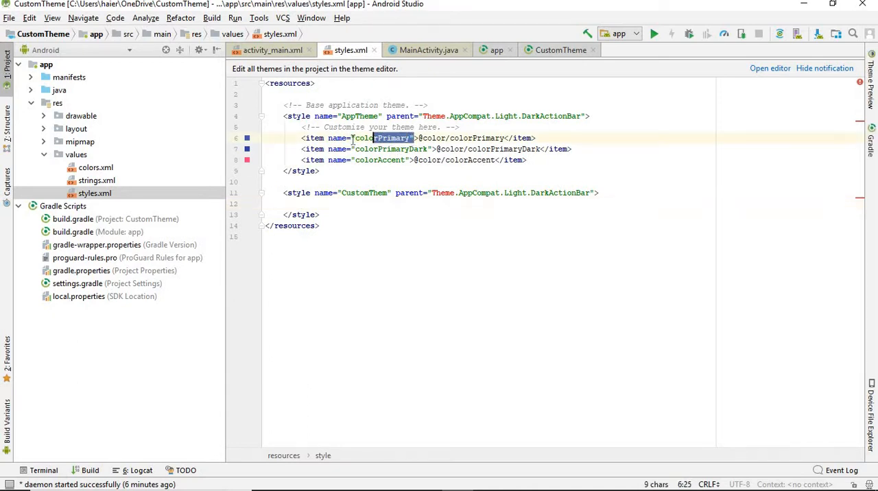
{"action": "left_click", "coordinate": [428, 50]}
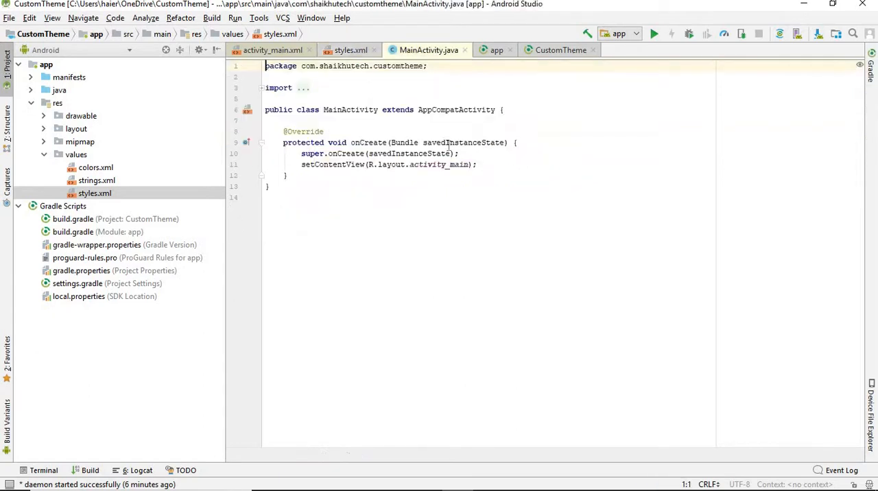
{"action": "left_click", "coordinate": [272, 50]}
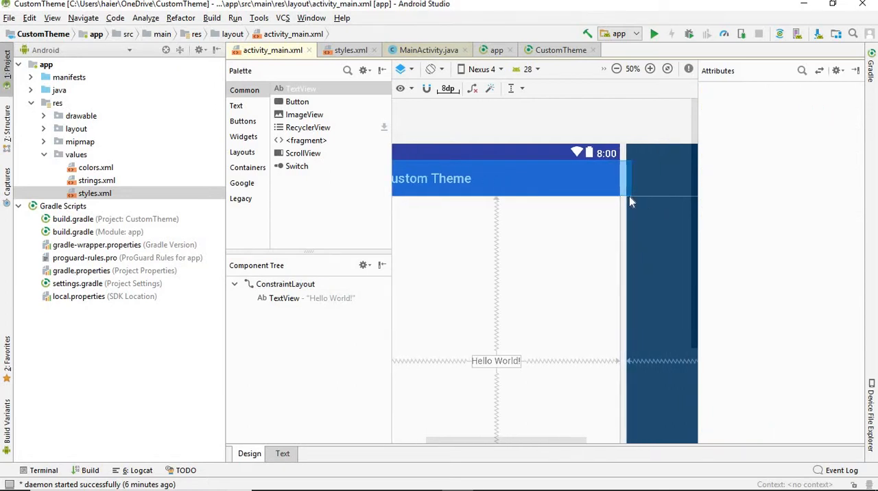
{"action": "left_click", "coordinate": [349, 50]}
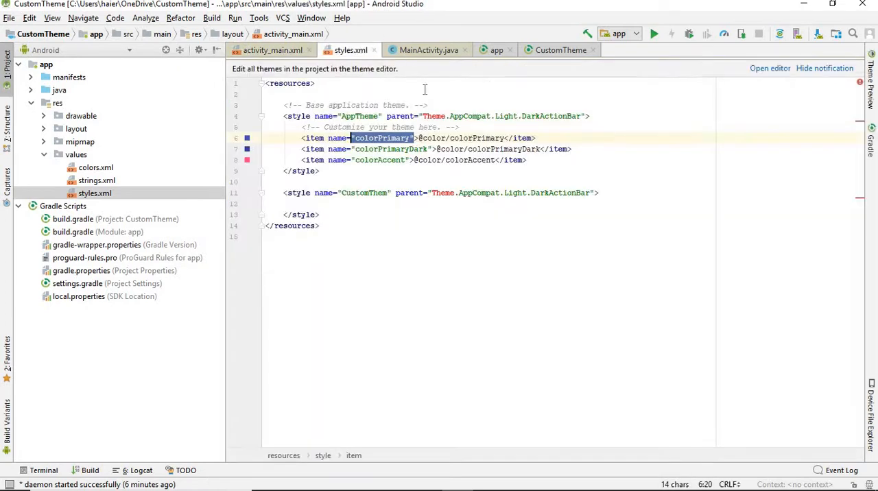
Start a new <item name=" entry inside the CustomThem style
{"action": "left_click", "coordinate": [301, 203]}
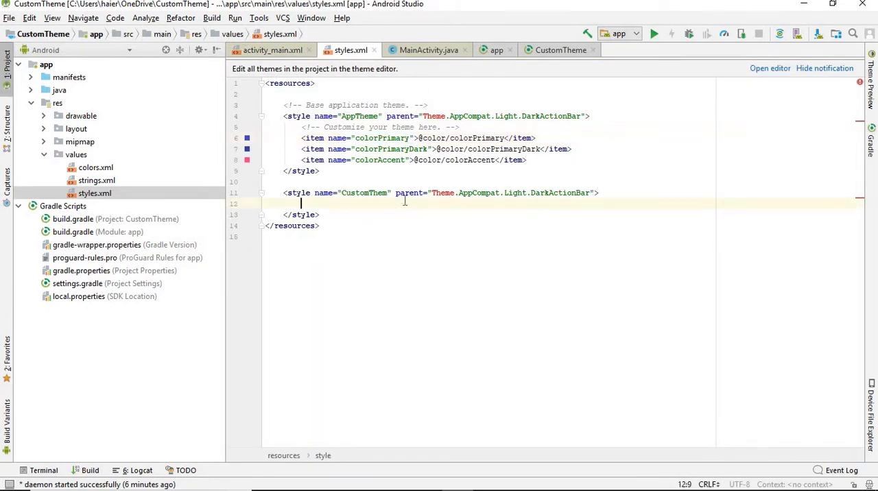
{"action": "type", "text": "<"}
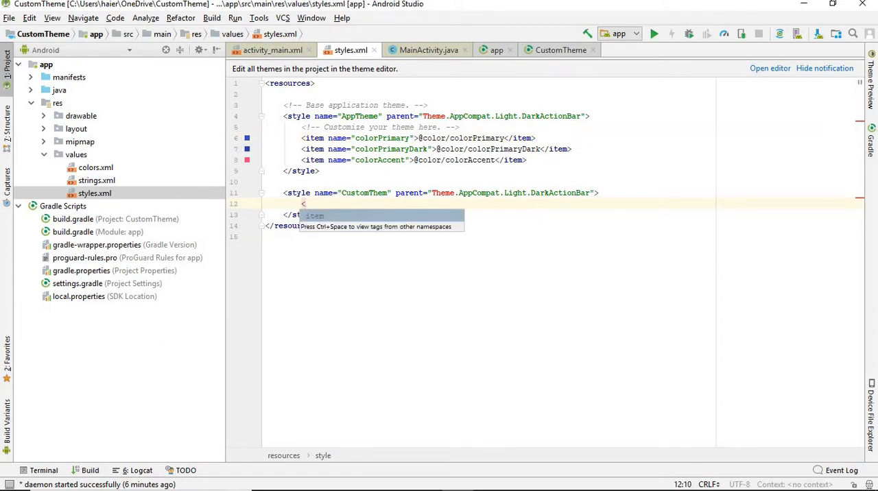
{"action": "key", "text": "Escape"}
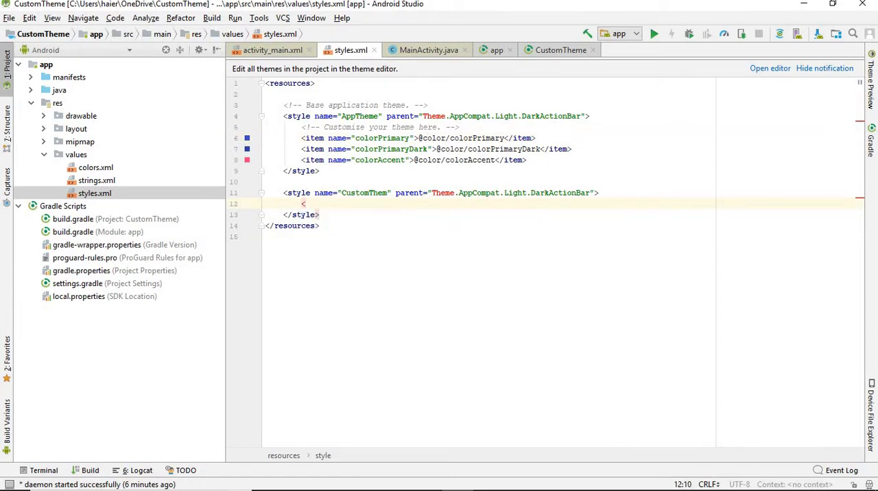
{"action": "type", "text": "<item name=\""}
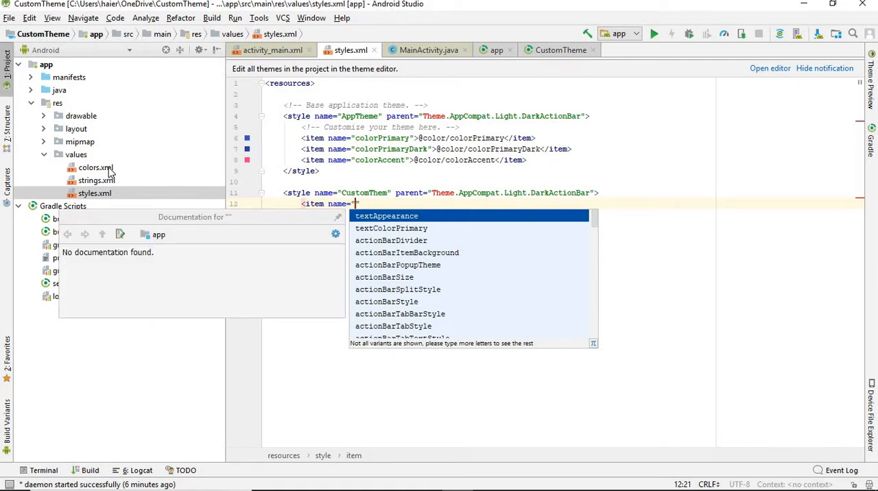
In colors.xml begin a new entry <color name="custom below colorAccent
{"action": "double_click", "coordinate": [96, 167]}
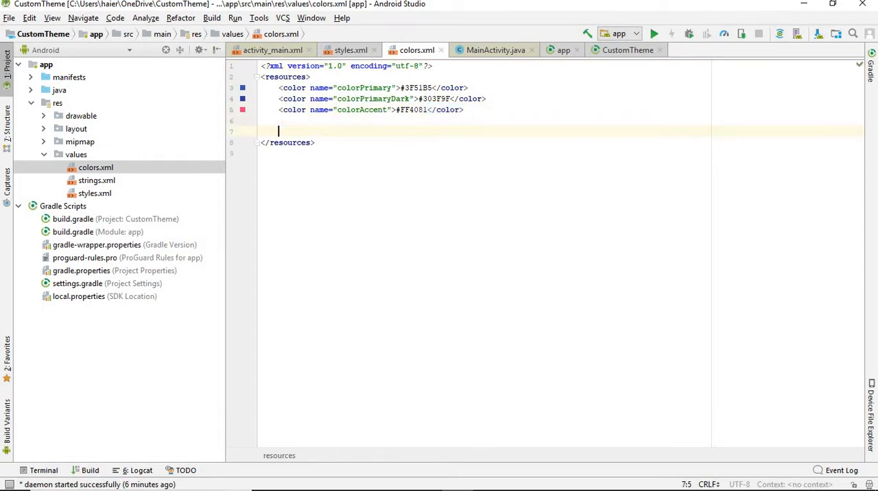
{"action": "type", "text": "<"}
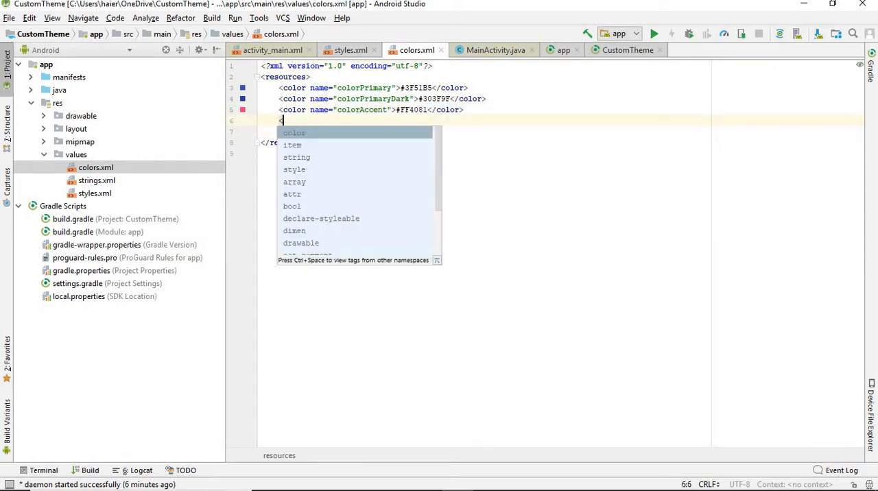
{"action": "type", "text": "color name=\""}
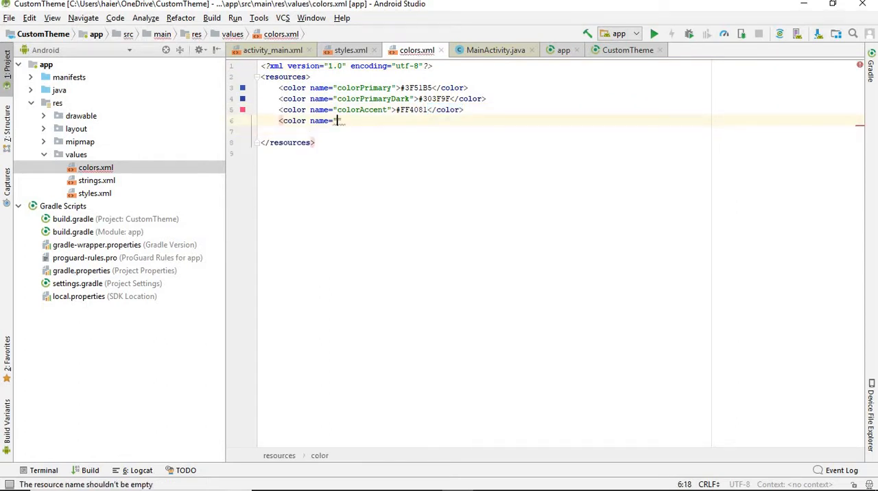
{"action": "type", "text": "custom"}
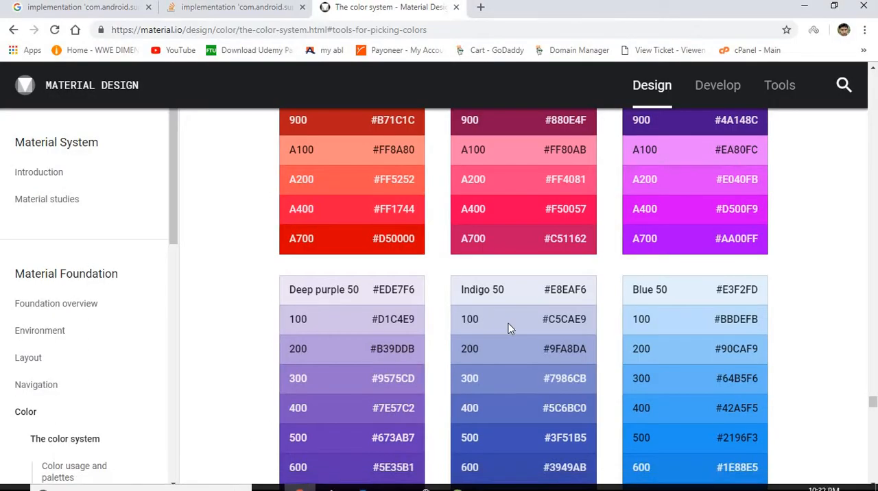
Scroll to the Red Material palette and select the 700 code #D32F2F
{"action": "scroll", "scroll_direction": "down", "scroll_amount": 3}
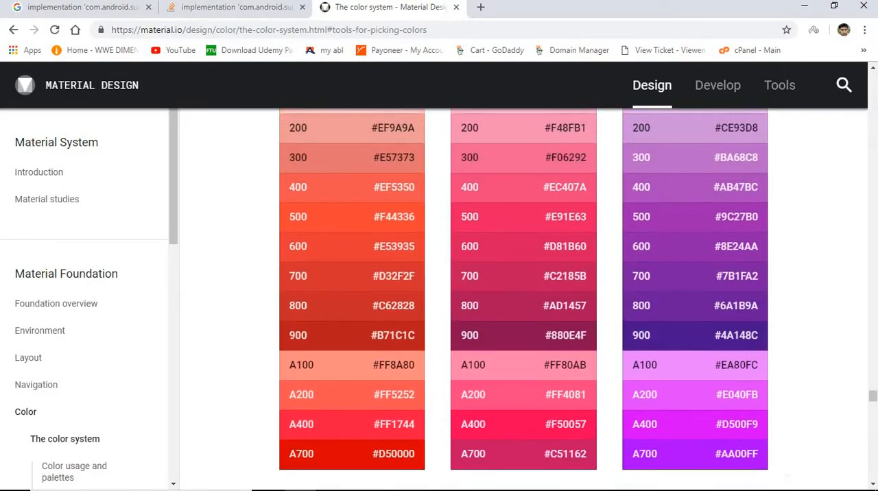
{"action": "scroll", "scroll_direction": "down", "scroll_amount": 3}
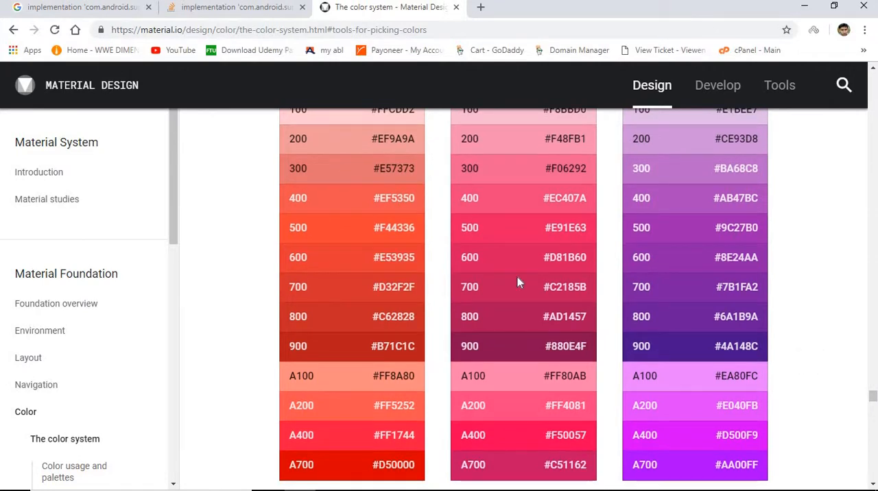
{"action": "double_click", "coordinate": [392, 346]}
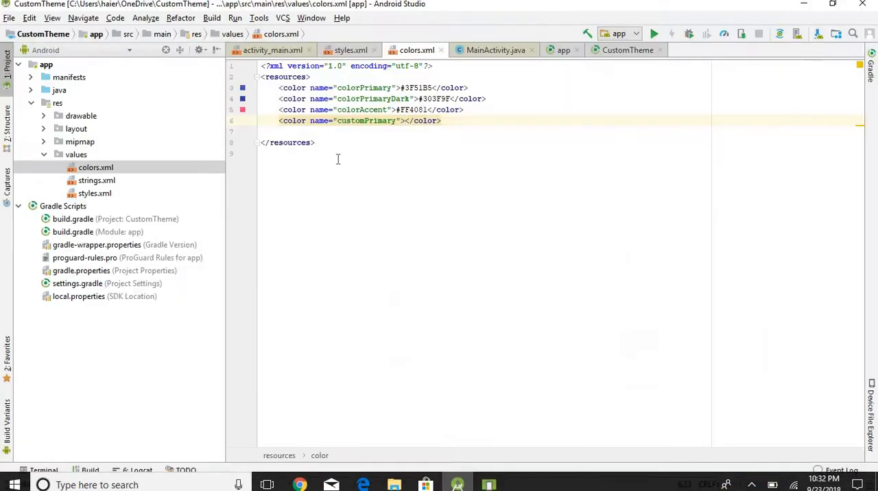
Set customPrimary to #D32F2F and add a customPrimaryDark colour entry
{"action": "type", "text": "#D32F2F"}
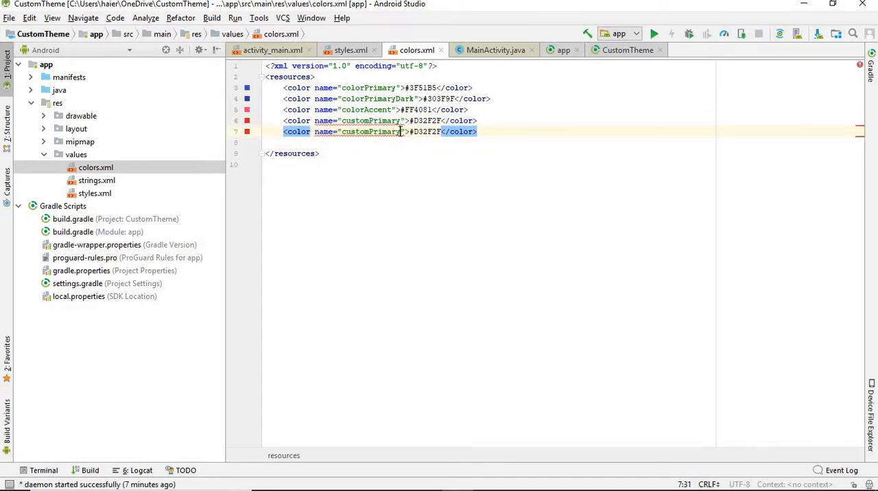
{"action": "type", "text": "Dark"}
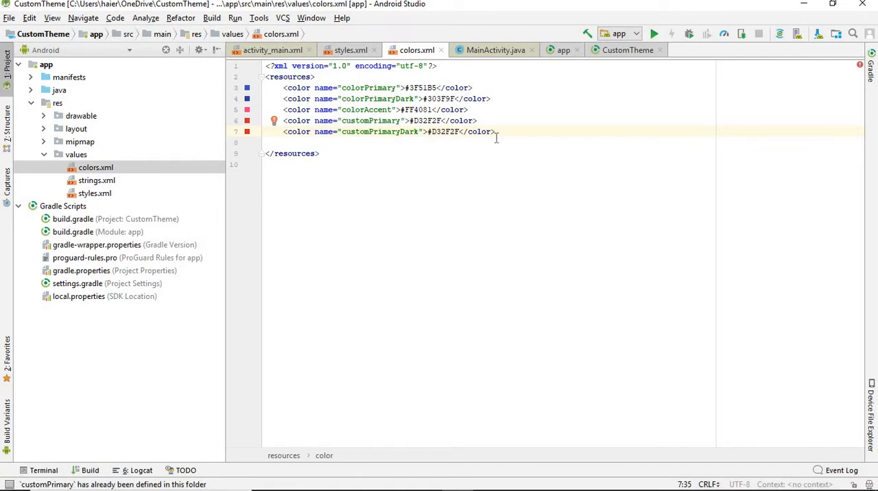
{"action": "double_click", "coordinate": [443, 132]}
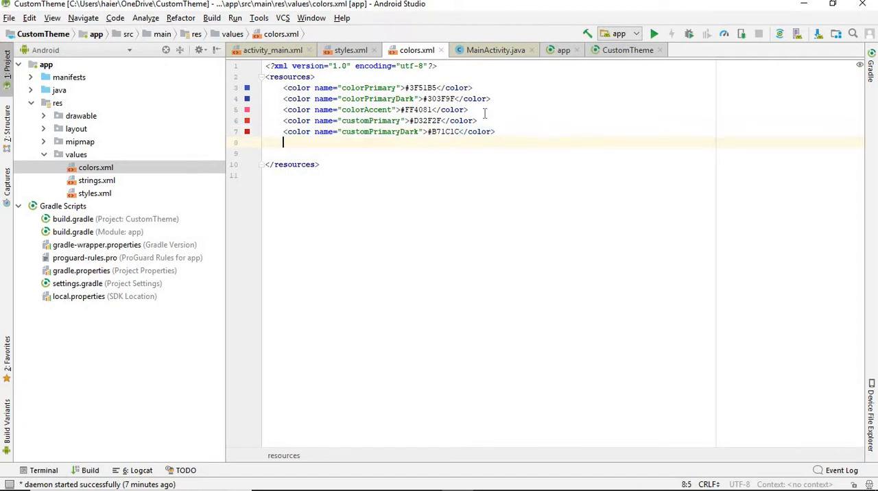
{"action": "left_click", "coordinate": [351, 50]}
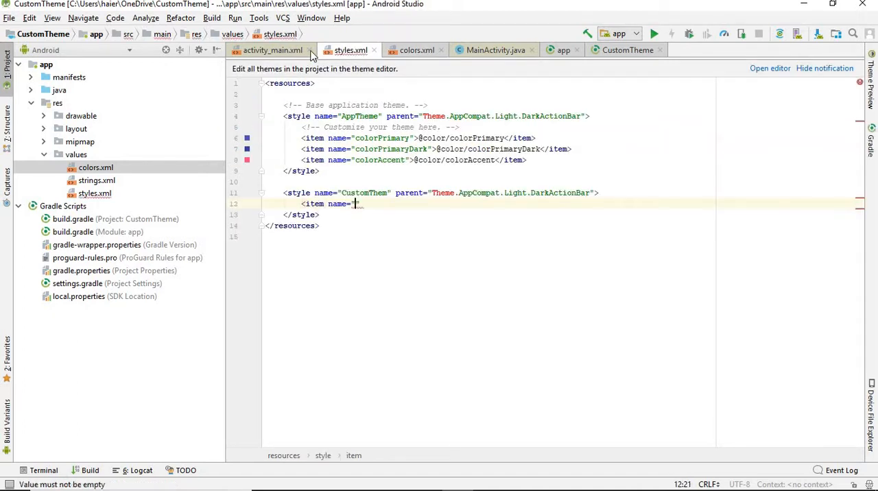
{"action": "left_click", "coordinate": [417, 49]}
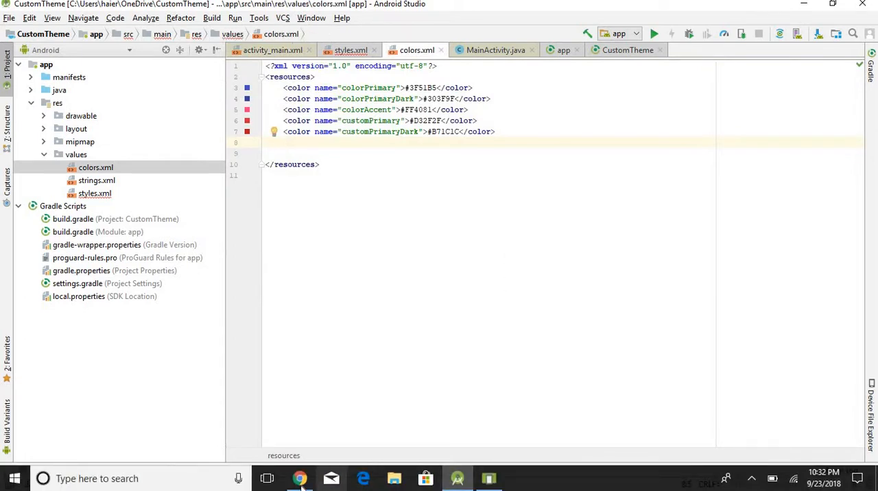
{"action": "left_click", "coordinate": [299, 477]}
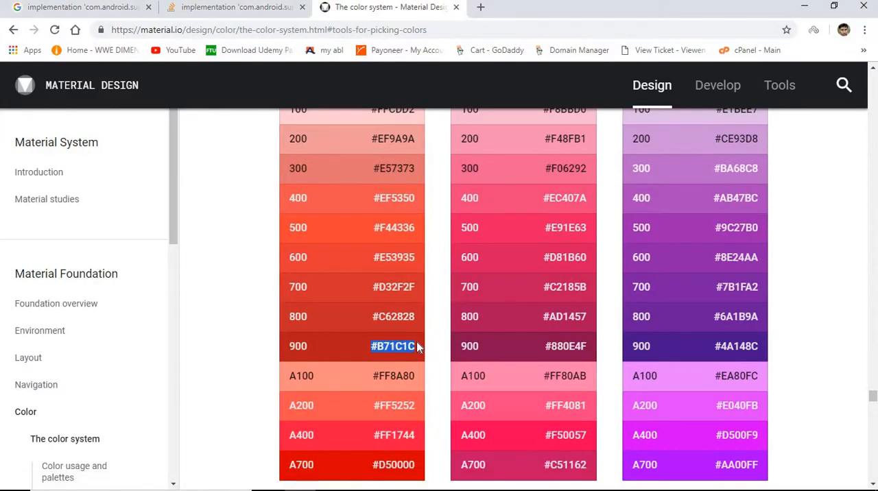
{"action": "mouse_move", "coordinate": [706, 348]}
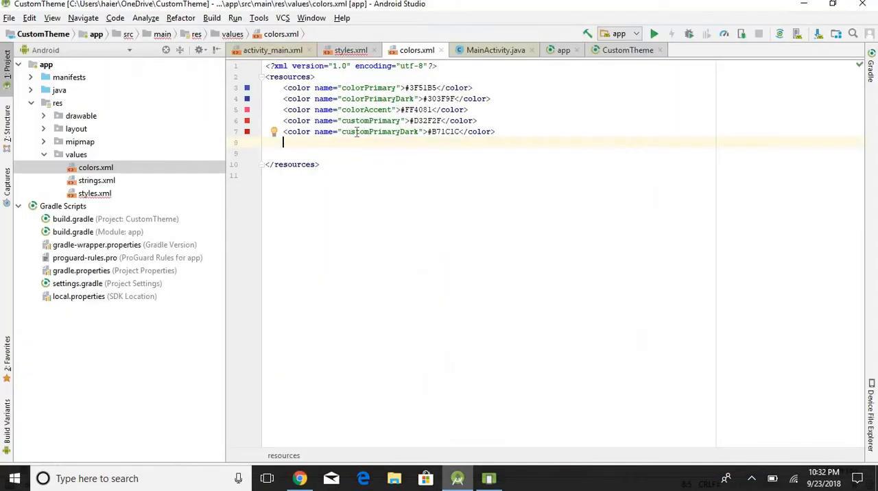
Add a customAccent colour entry with value #4A148C
{"action": "type", "text": "<color name=\"cu"}
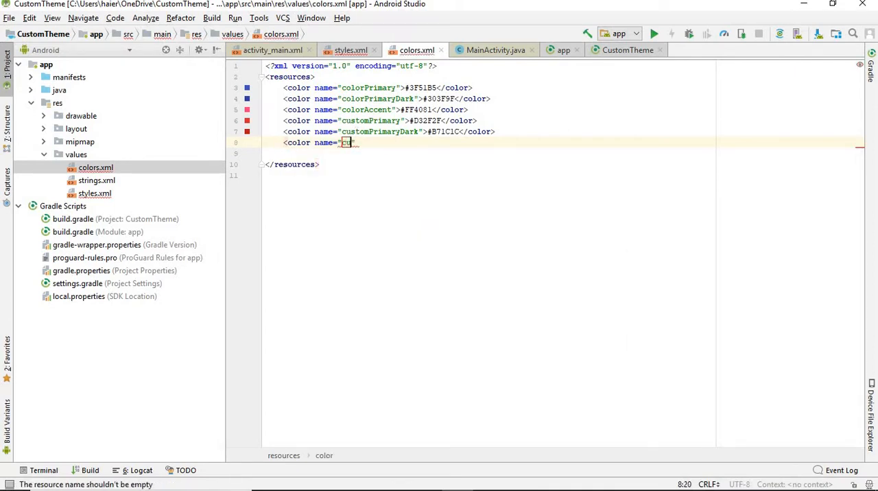
{"action": "type", "text": "customAccent"}
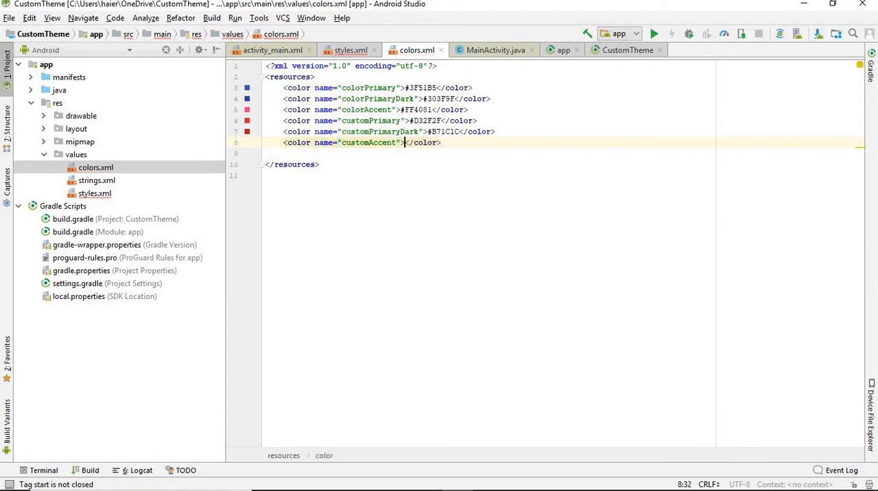
{"action": "type", "text": "#4A148C"}
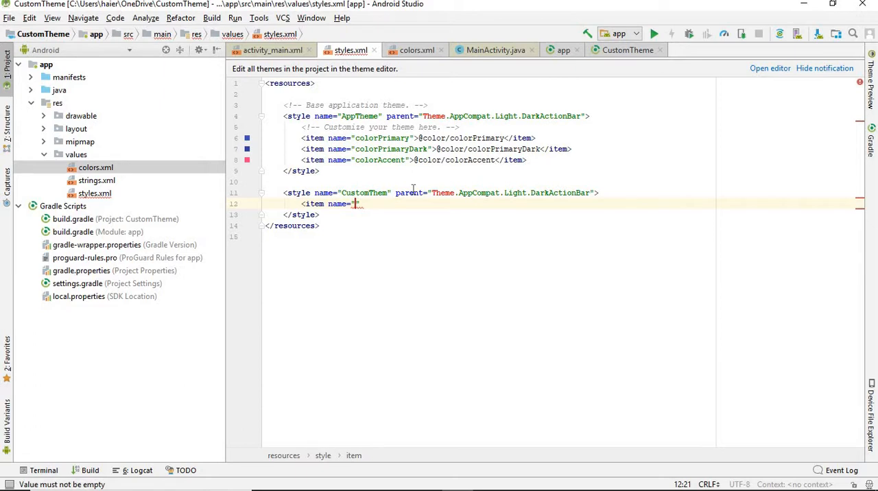
{"action": "type", "text": "colorPrimary"}
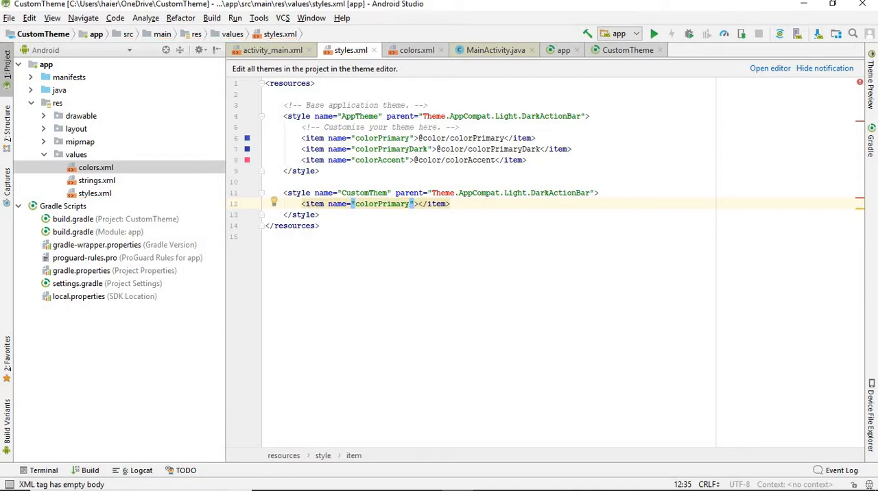
{"action": "type", "text": "@color/c"}
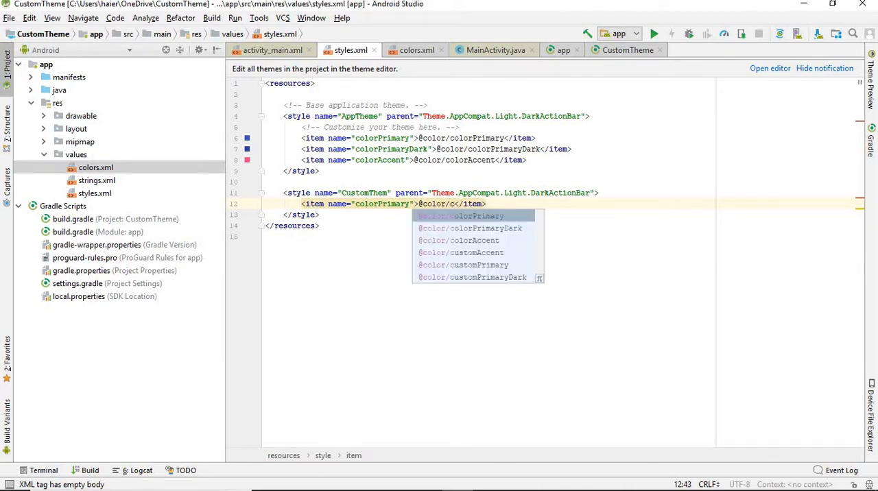
{"action": "type", "text": "ustomPrimary"}
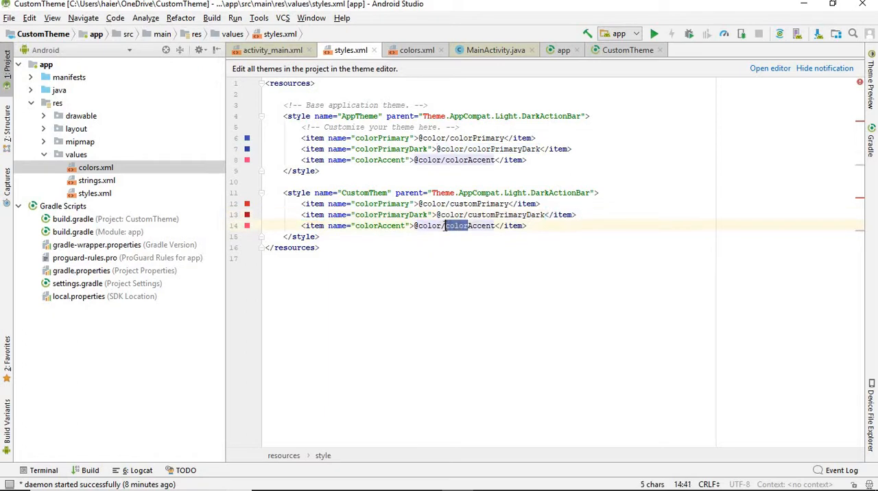
{"action": "type", "text": "cusotm"}
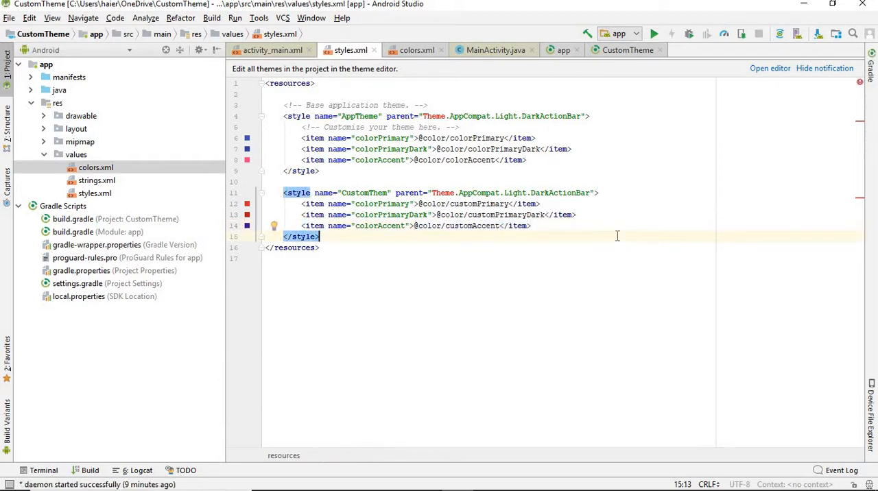
{"action": "mouse_move", "coordinate": [442, 192]}
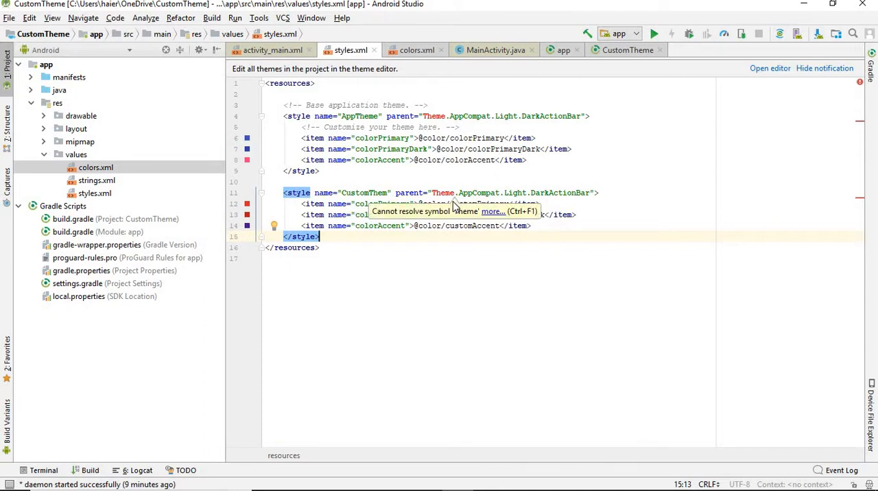
{"action": "mouse_move", "coordinate": [439, 211]}
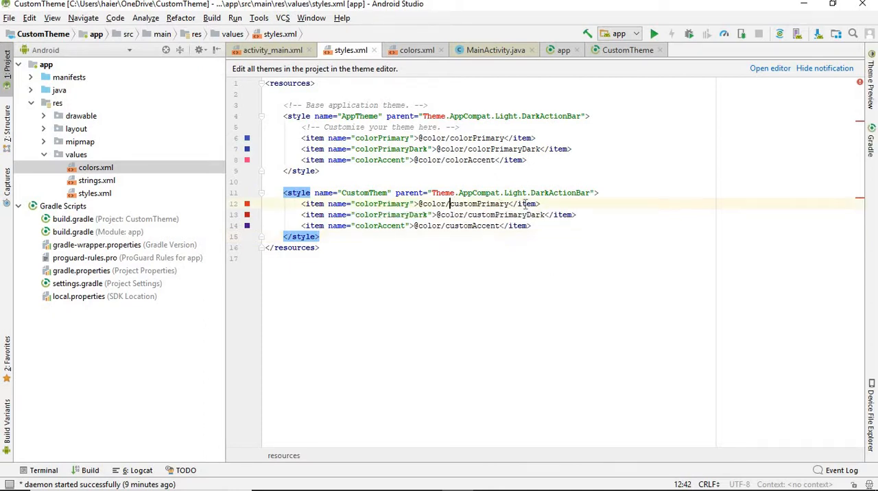
{"action": "double_click", "coordinate": [478, 203]}
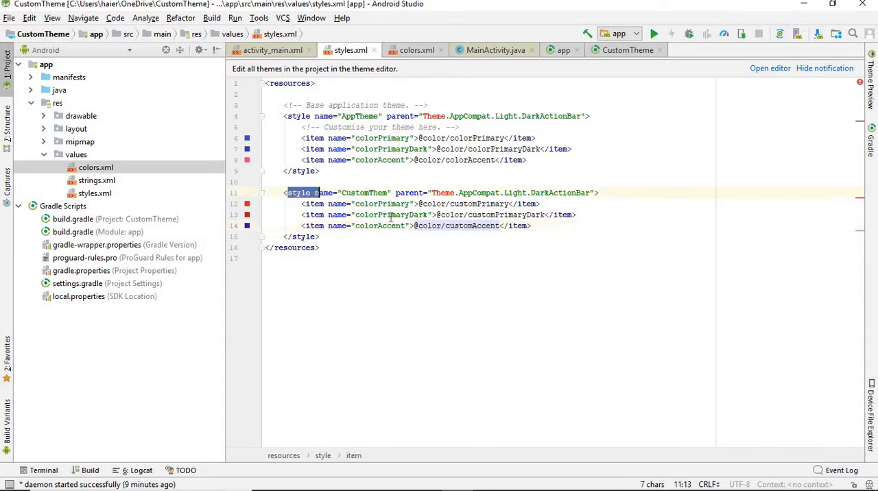
{"action": "left_click", "coordinate": [391, 213]}
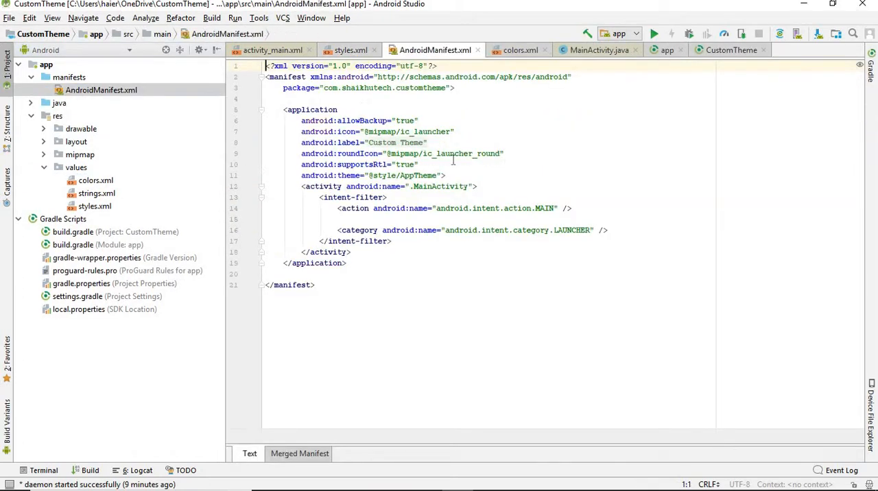
{"action": "left_click", "coordinate": [389, 143]}
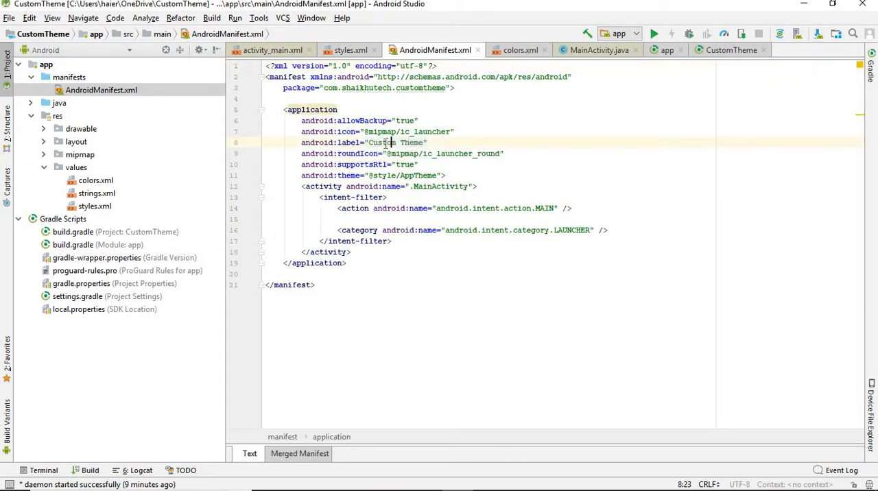
{"action": "type", "text": "@string/app_name"}
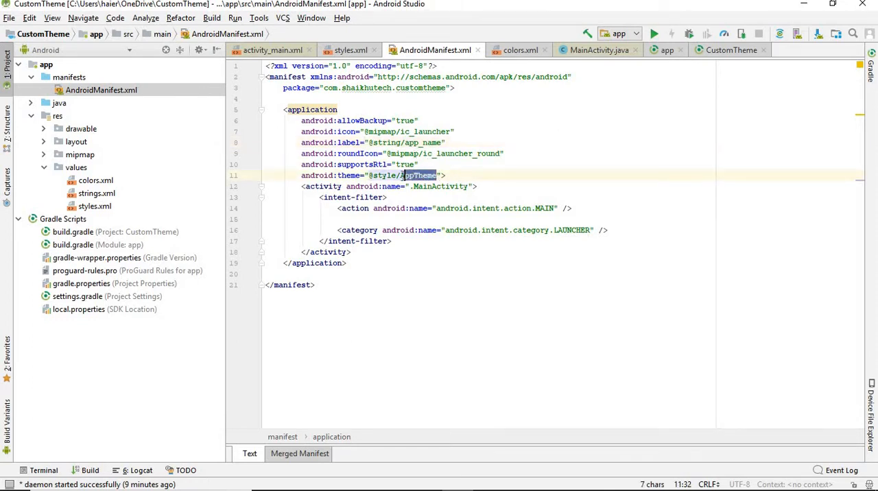
{"action": "type", "text": "CustomTheme"}
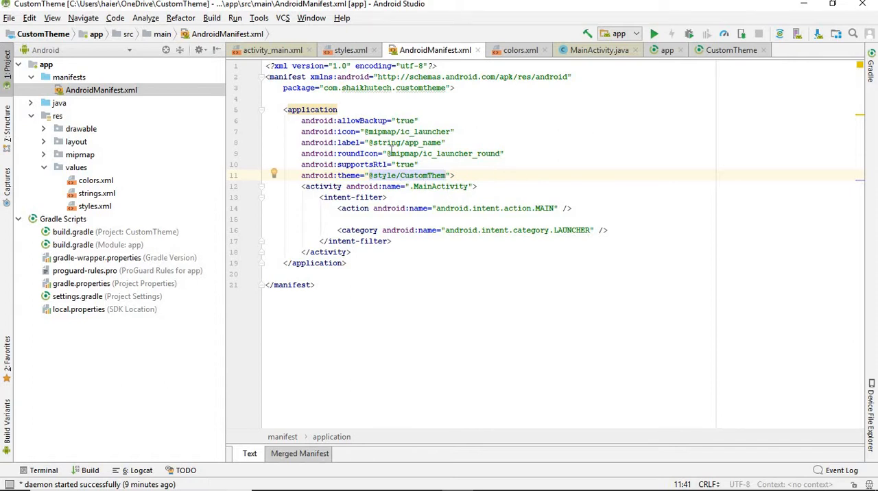
{"action": "mouse_move", "coordinate": [183, 178]}
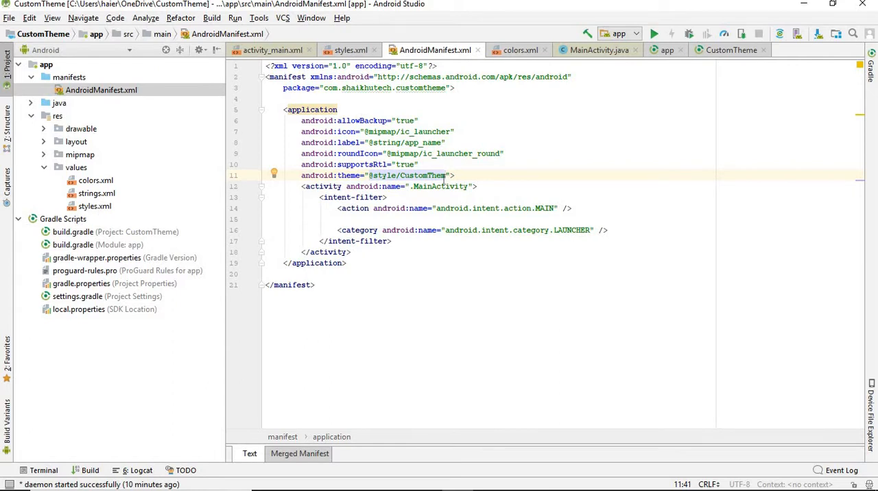
{"action": "double_click", "coordinate": [422, 176]}
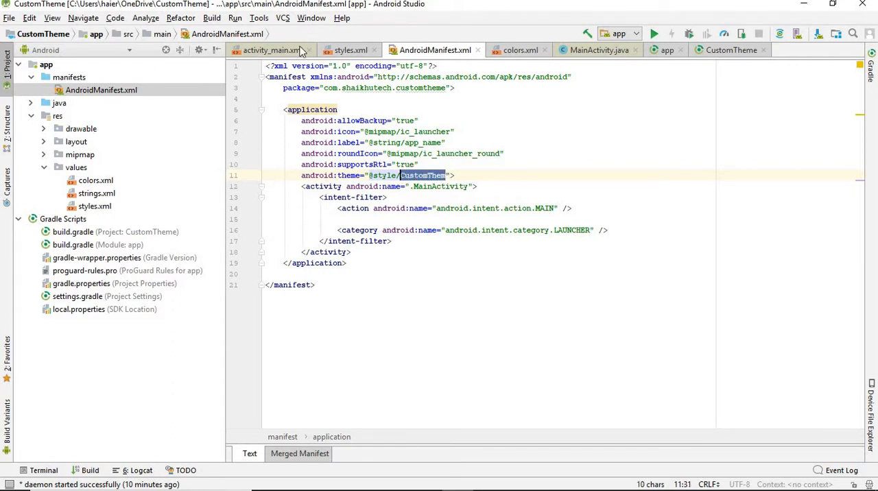
{"action": "left_click", "coordinate": [267, 49]}
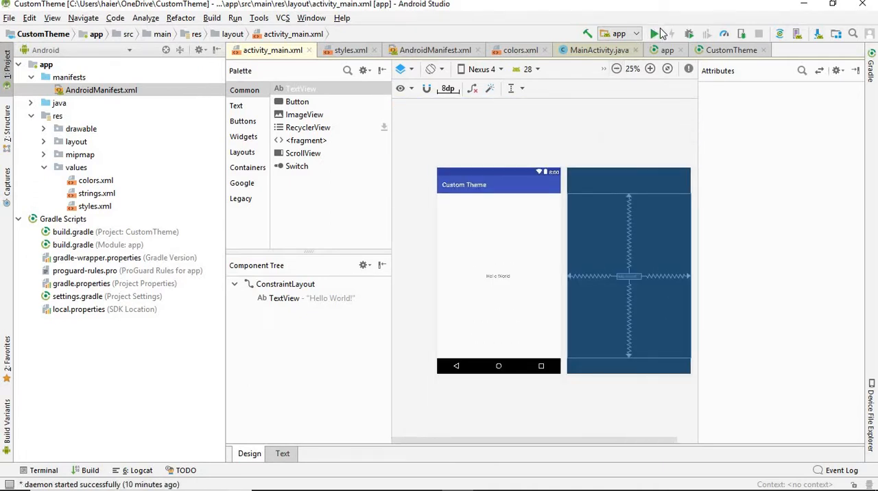
Run the app on the Android SDK Built for x86_64 emulator
{"action": "left_click", "coordinate": [653, 33]}
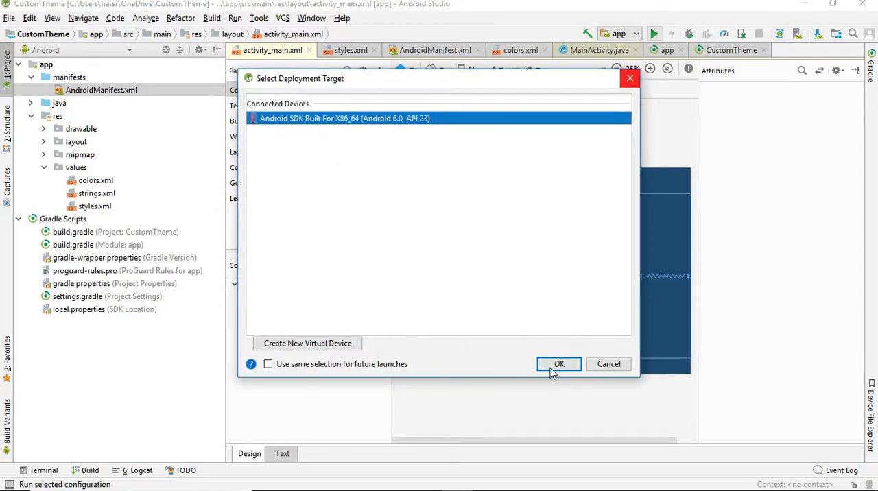
{"action": "left_click", "coordinate": [560, 364]}
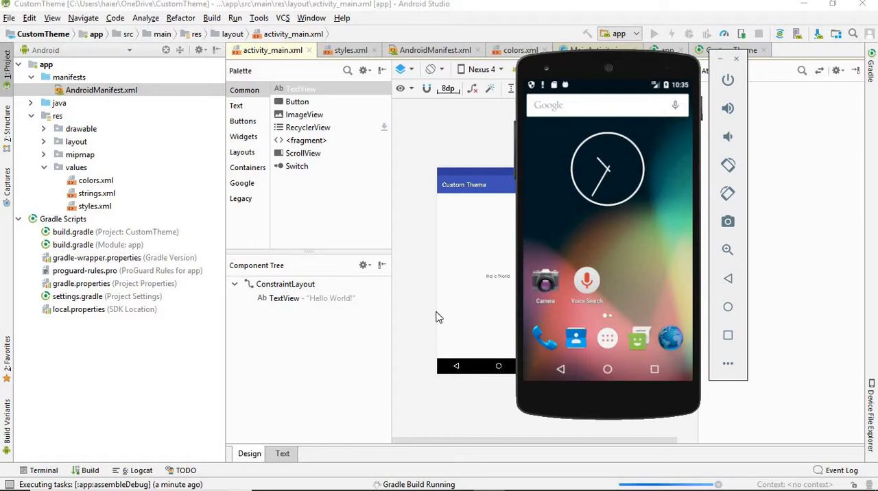
{"action": "mouse_move", "coordinate": [446, 365]}
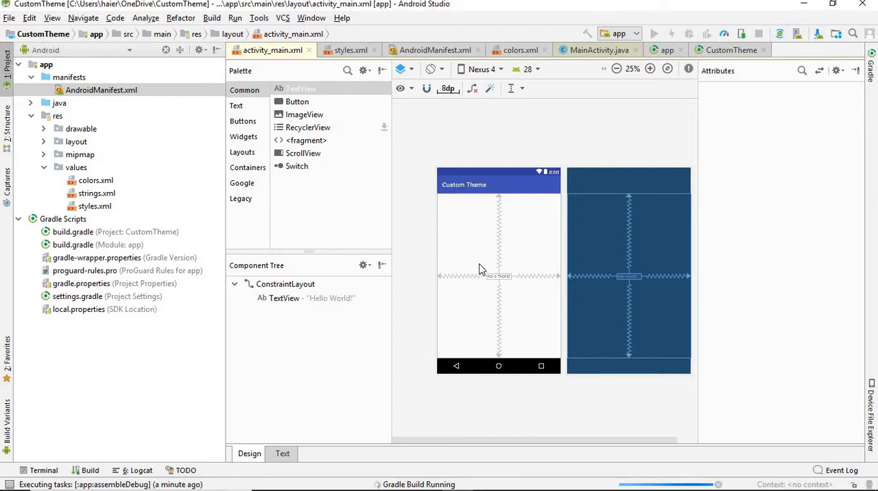
{"action": "mouse_move", "coordinate": [519, 280]}
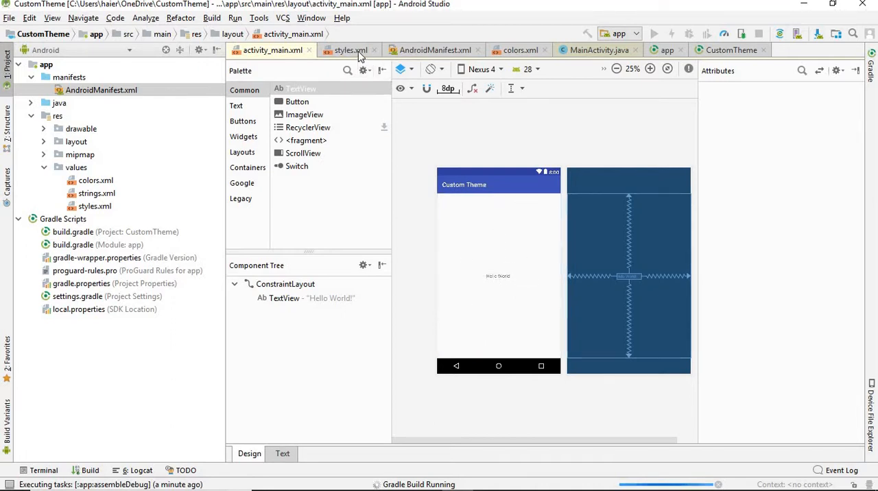
Start a textAppearance item in styles.xml via '<item name="tes...', then abandon it
{"action": "left_click", "coordinate": [350, 50]}
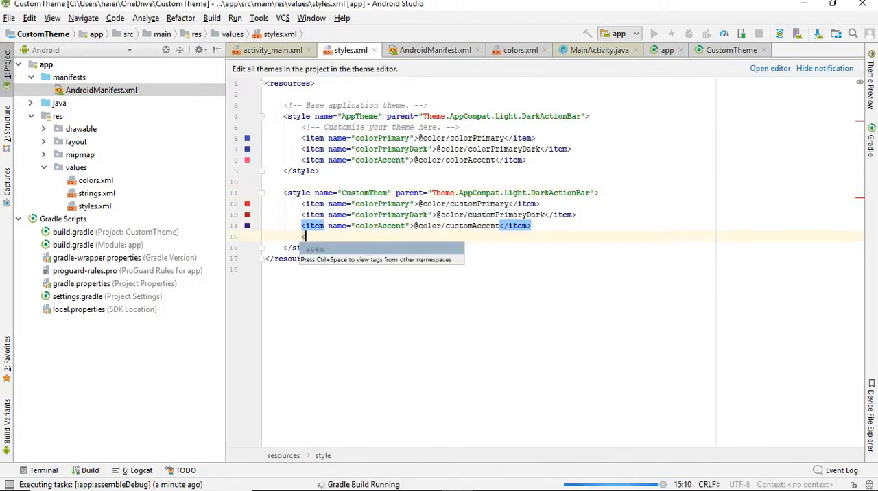
{"action": "type", "text": "<item name=\""}
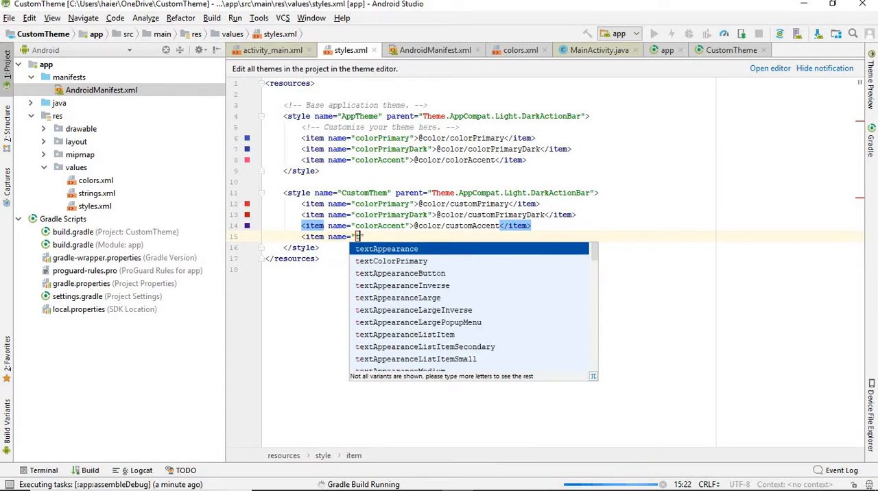
{"action": "type", "text": "tes"}
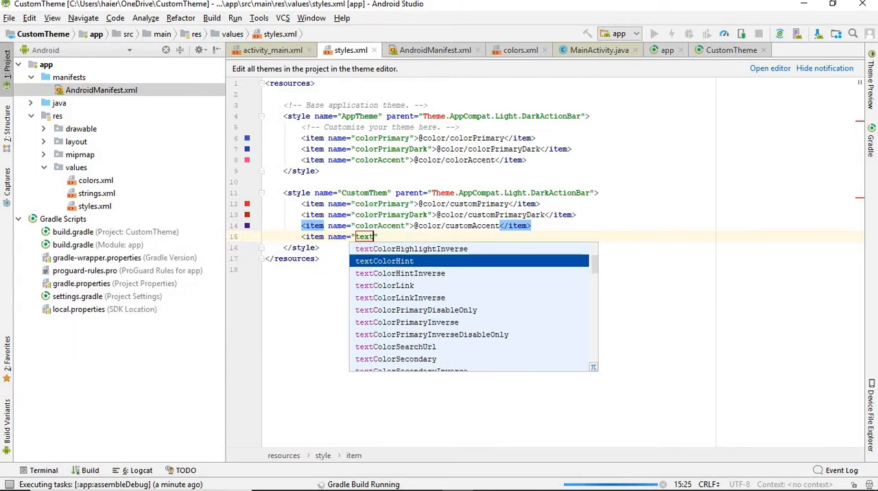
{"action": "type", "text": "A"}
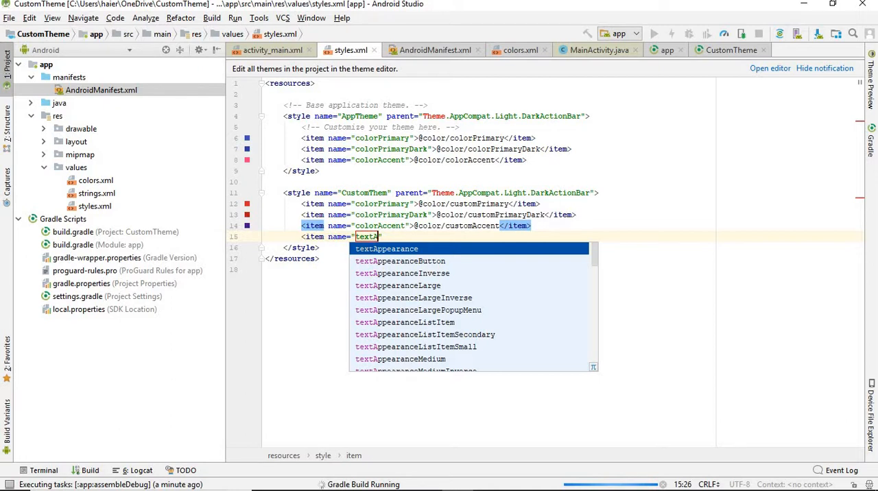
{"action": "key", "text": "ctrl+q"}
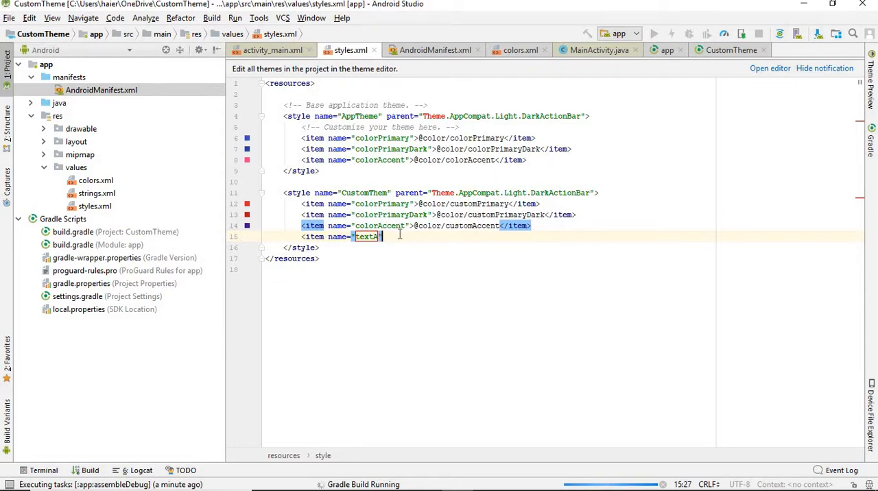
{"action": "mouse_move", "coordinate": [288, 234]}
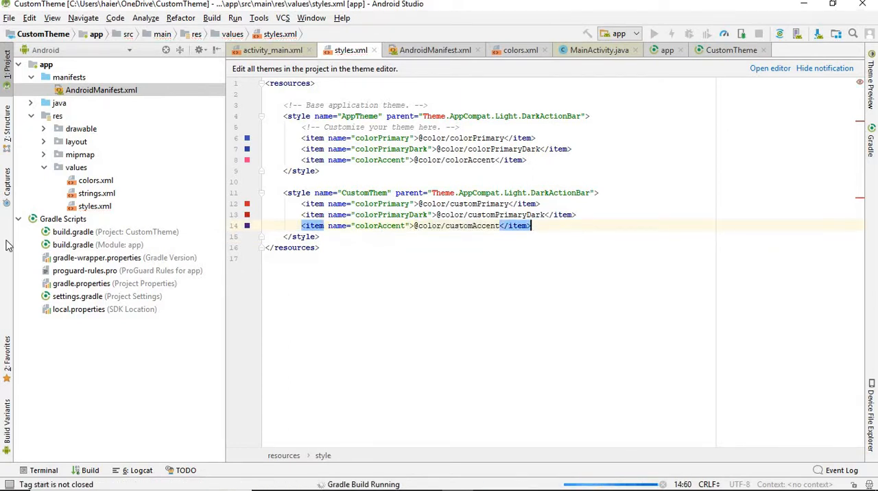
Show the app module's build.gradle with its support library dependencies
{"action": "left_click", "coordinate": [73, 244]}
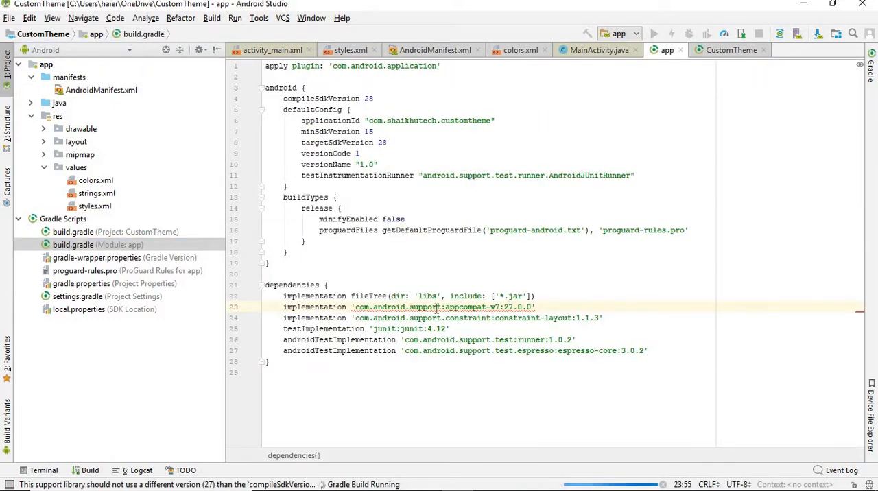
{"action": "mouse_move", "coordinate": [436, 307]}
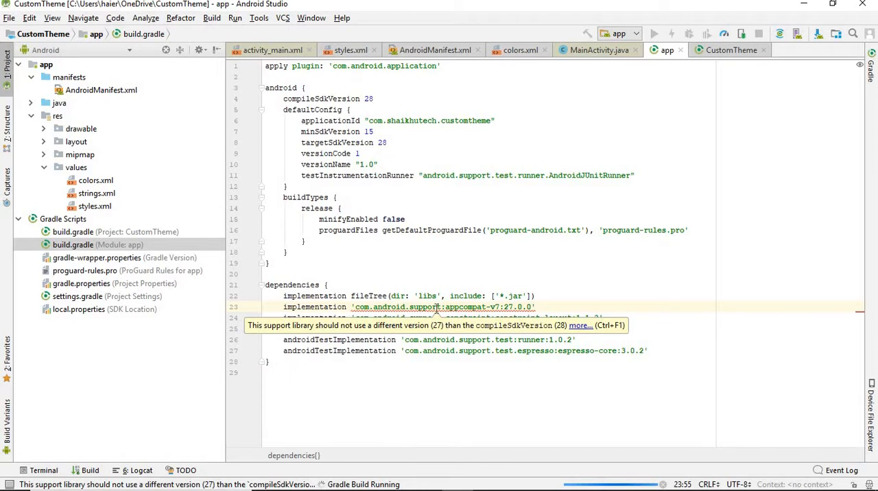